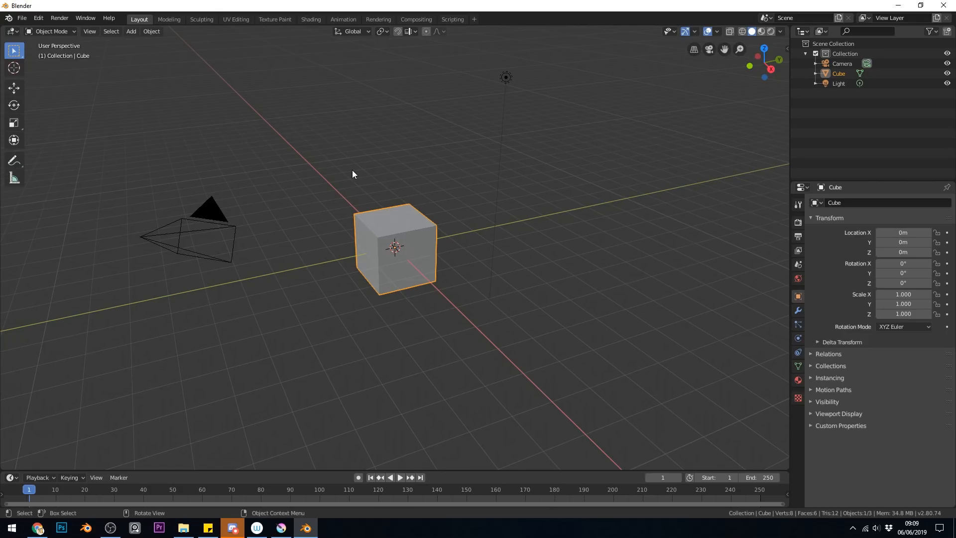
{"action": "mouse_move", "coordinate": [361, 174]}
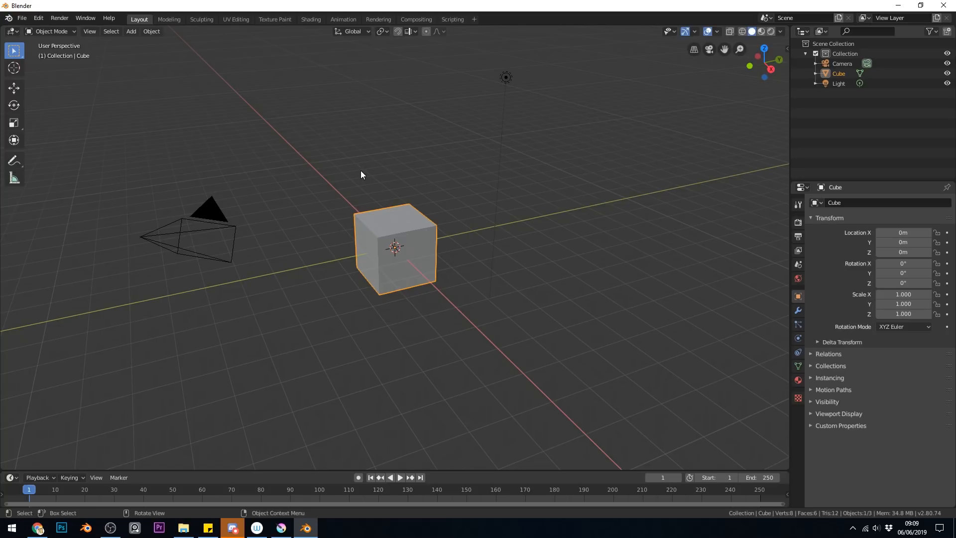
{"action": "mouse_move", "coordinate": [396, 252]}
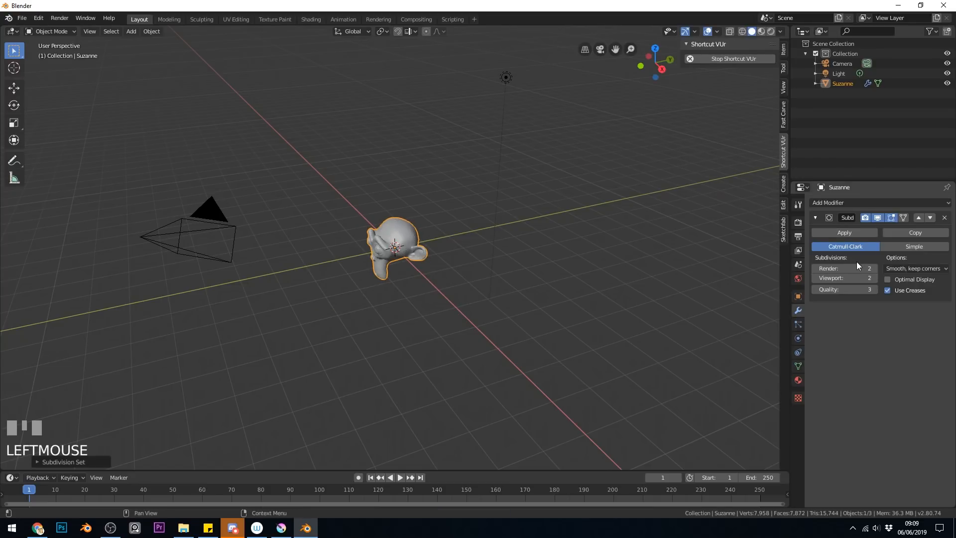
- Delete the cube and add a Suzanne monkey with a level-2 Subdivision Surface modifier
{"action": "right_click", "coordinate": [437, 277]}
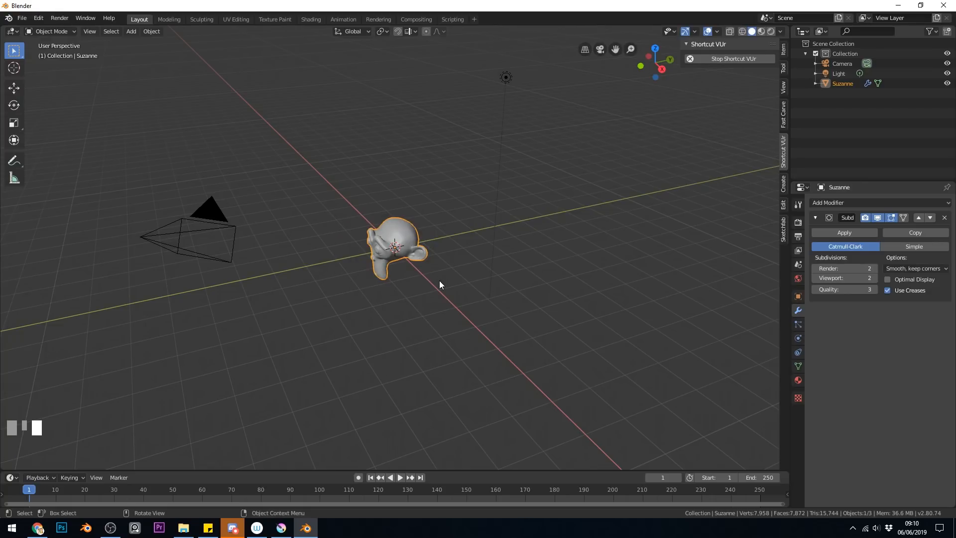
{"action": "mouse_move", "coordinate": [502, 85]}
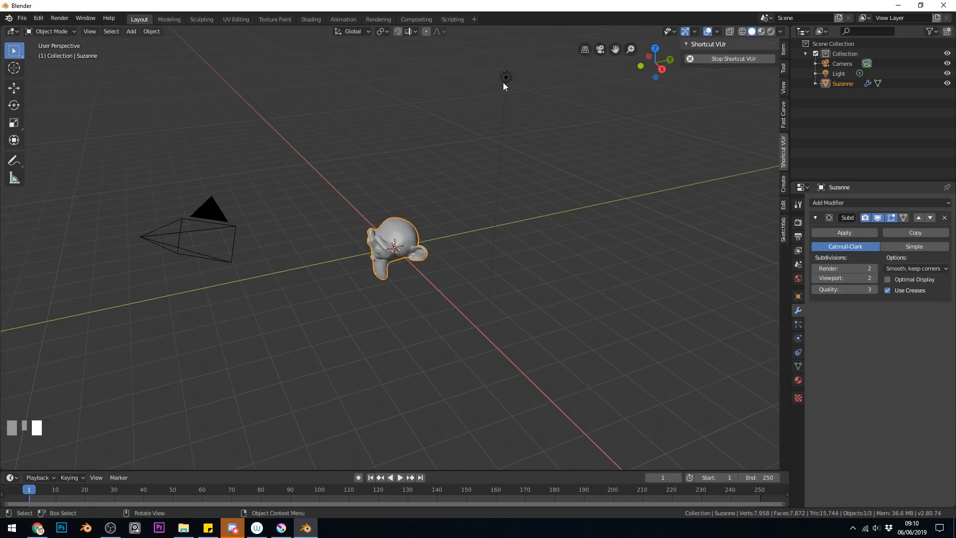
- Duplicate the scene light with Shift+D and place the copy above-left of Suzanne
{"action": "left_click", "coordinate": [468, 179]}
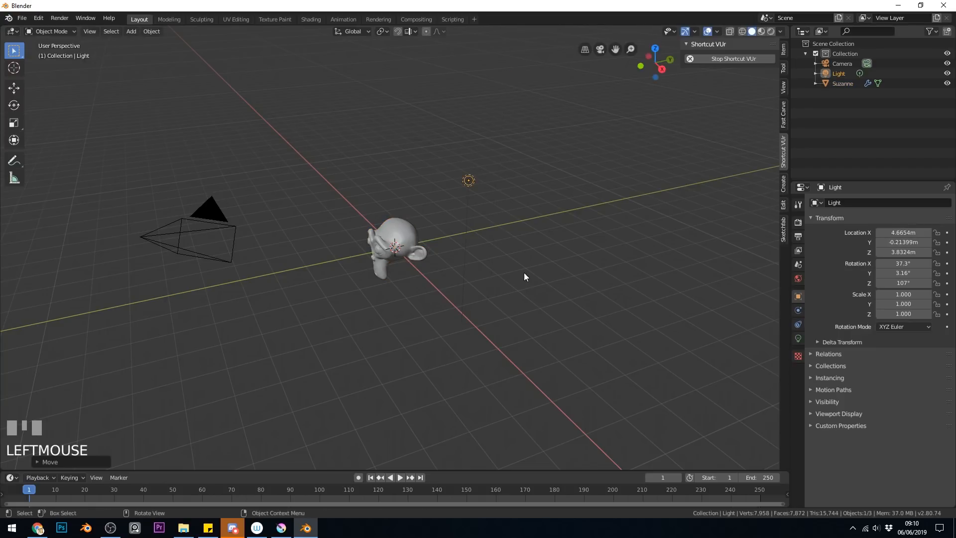
{"action": "mouse_move", "coordinate": [480, 199]}
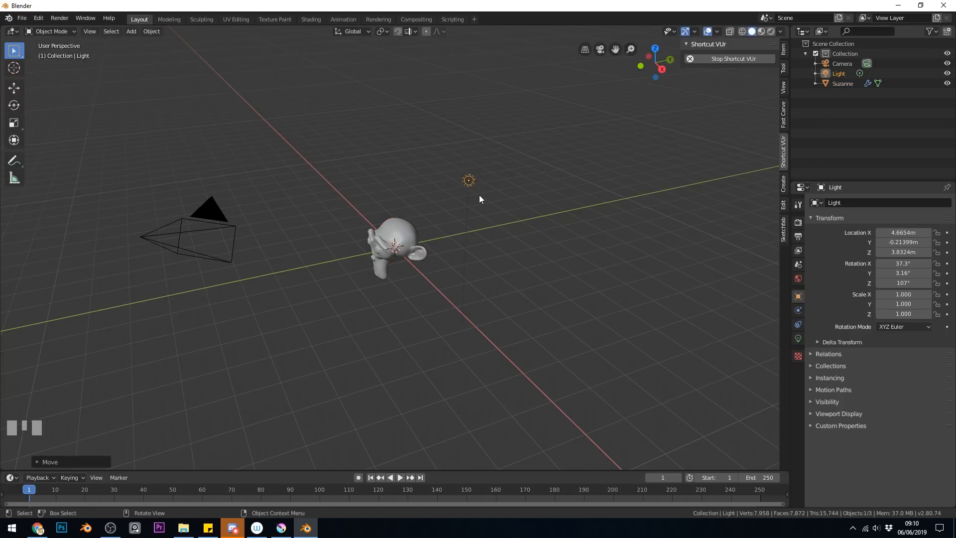
{"action": "key", "text": "shift+d"}
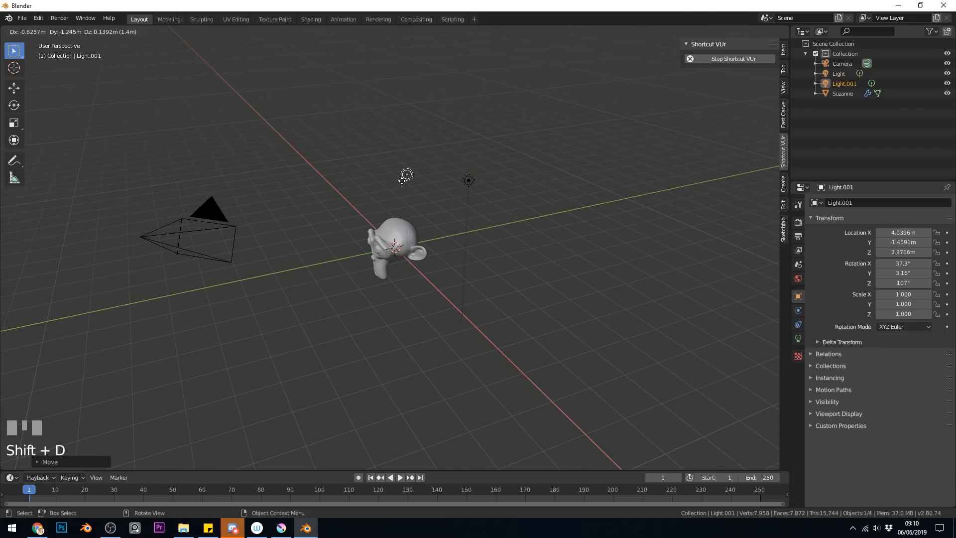
{"action": "left_click", "coordinate": [440, 322]}
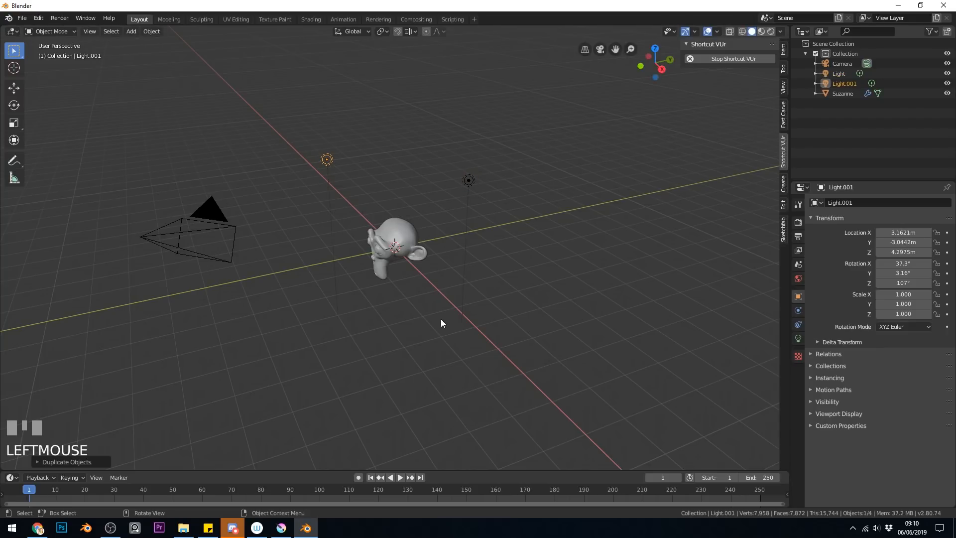
{"action": "mouse_move", "coordinate": [355, 212]}
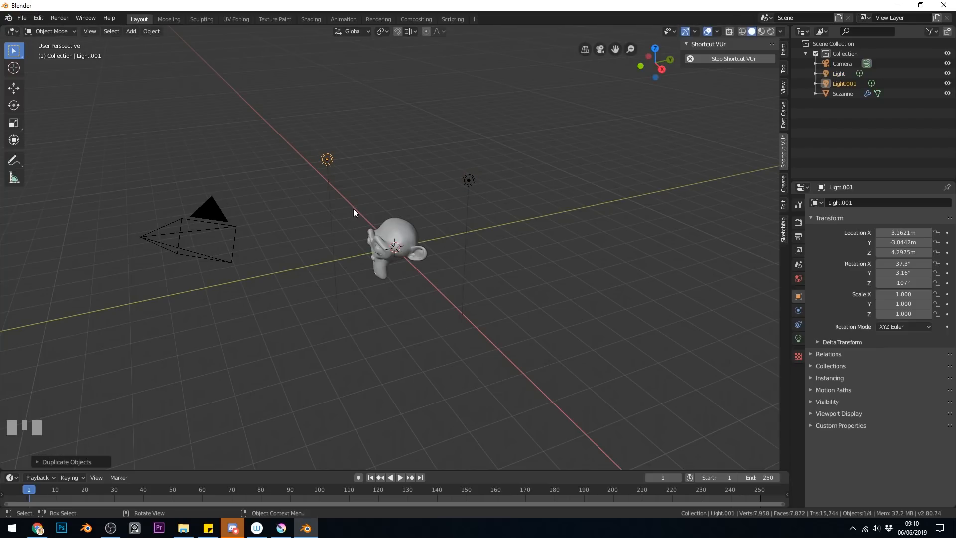
{"action": "mouse_move", "coordinate": [796, 339]}
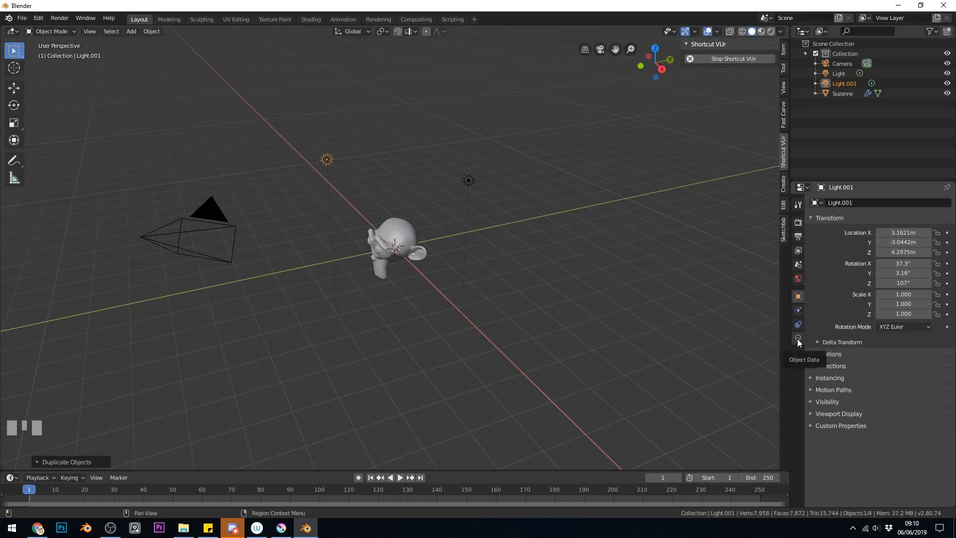
- Make the copied light a Spot with 47.8° cone size and 0.643 blend
{"action": "left_click", "coordinate": [797, 339]}
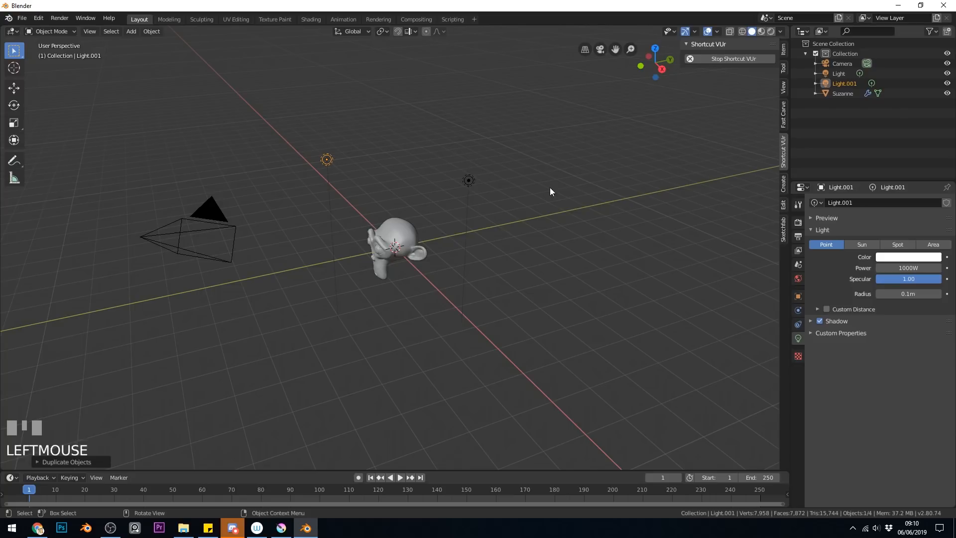
{"action": "mouse_move", "coordinate": [529, 185]}
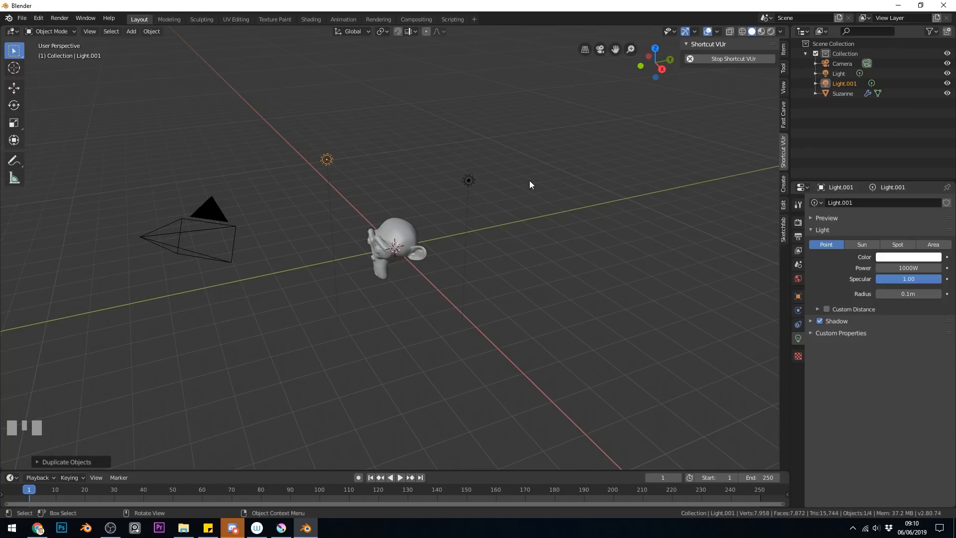
{"action": "mouse_move", "coordinate": [897, 244]}
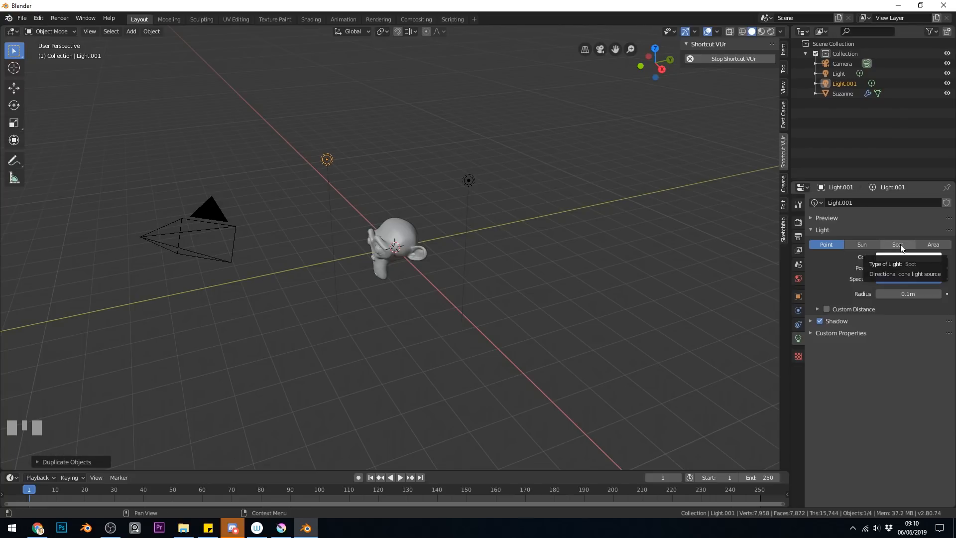
{"action": "left_click", "coordinate": [896, 244]}
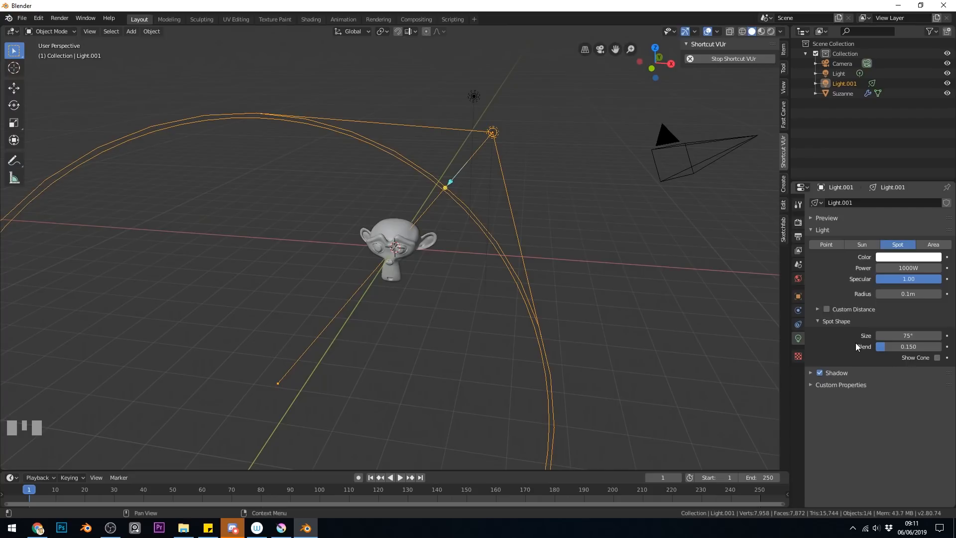
{"action": "left_click", "coordinate": [907, 335]}
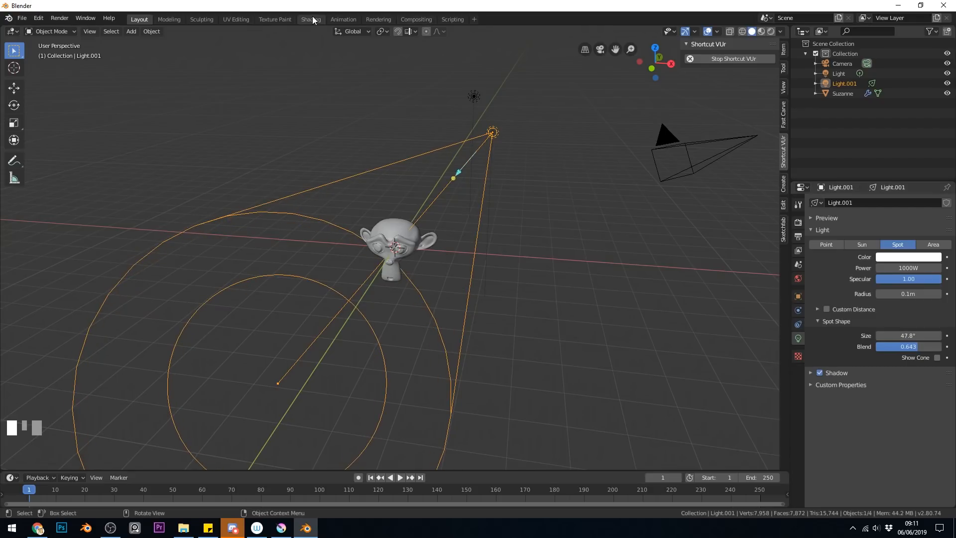
- Switch to the Shading workspace with its node editor and file browser
{"action": "left_click", "coordinate": [310, 19]}
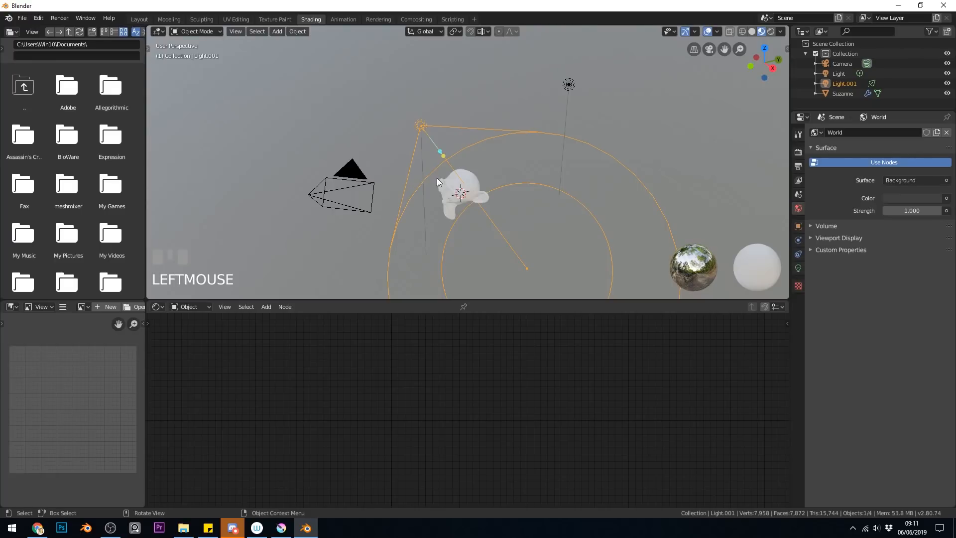
{"action": "mouse_move", "coordinate": [769, 46]}
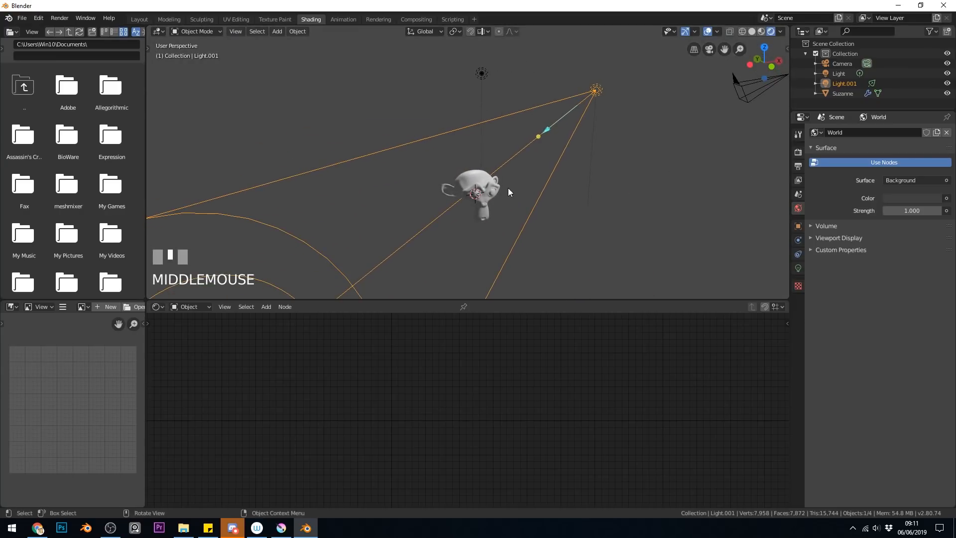
{"action": "mouse_move", "coordinate": [497, 179]}
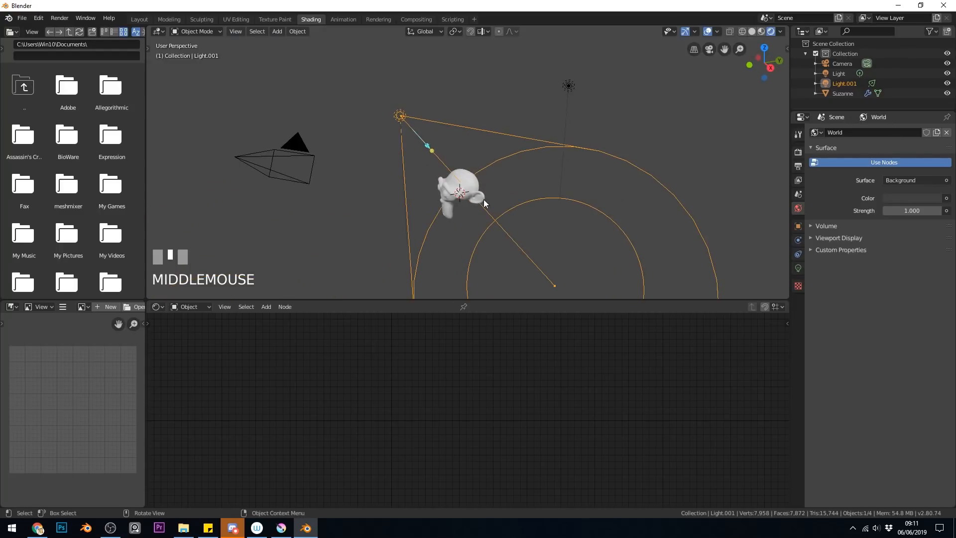
{"action": "mouse_move", "coordinate": [475, 220]}
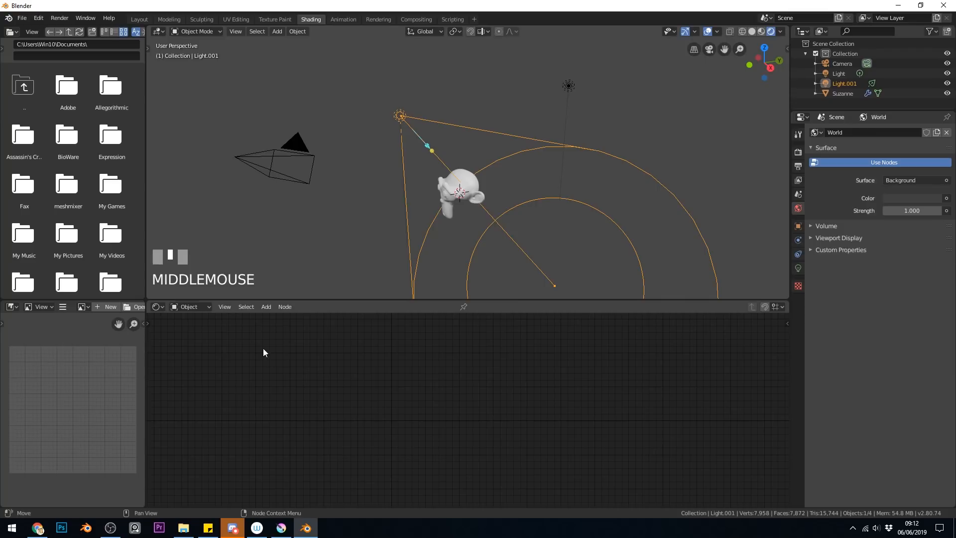
- Edit World shader nodes and feed a Volume Scatter node (density 0.1) into World Output Volume
{"action": "left_click", "coordinate": [190, 307]}
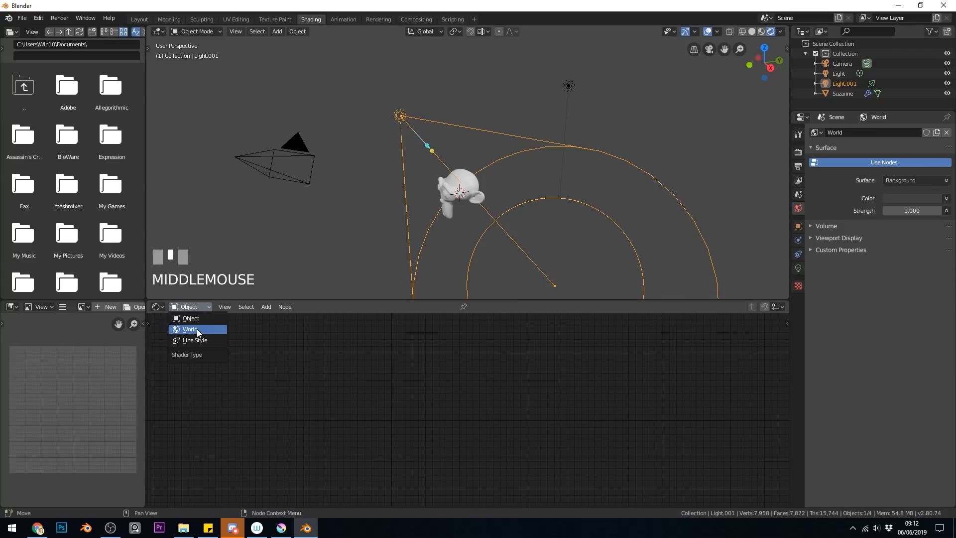
{"action": "left_click", "coordinate": [190, 328]}
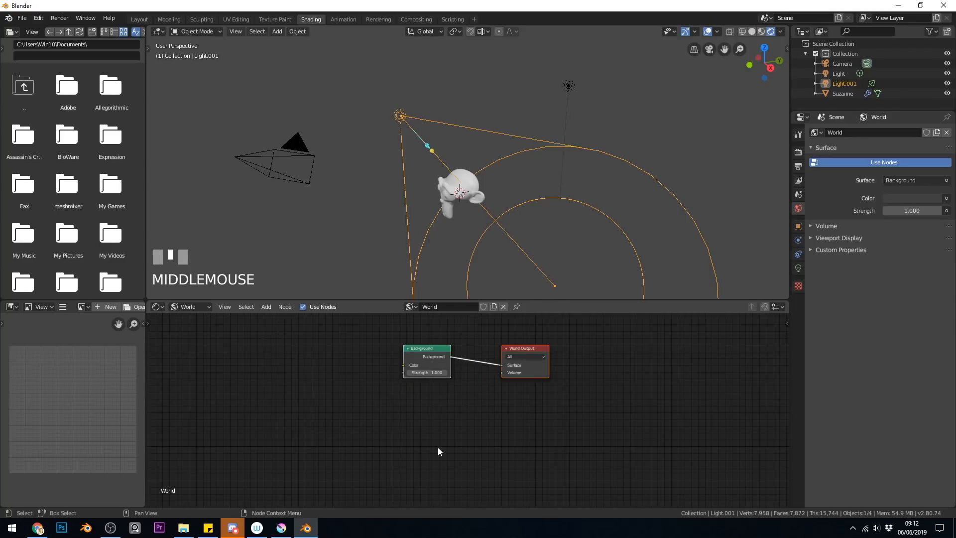
{"action": "left_click", "coordinate": [265, 306]}
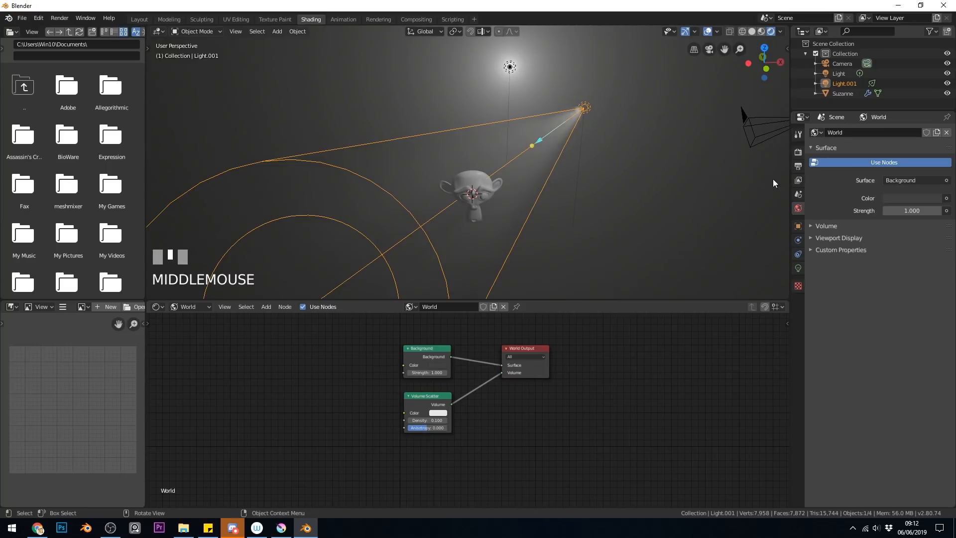
{"action": "mouse_move", "coordinate": [797, 152]}
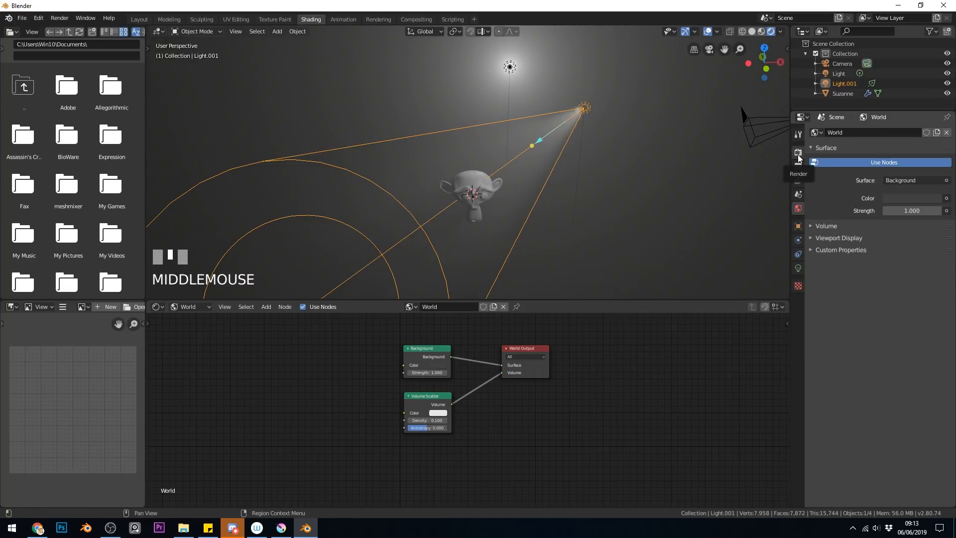
- Open Render Properties and expand the Eevee Volumetric settings panel
{"action": "left_click", "coordinate": [797, 151]}
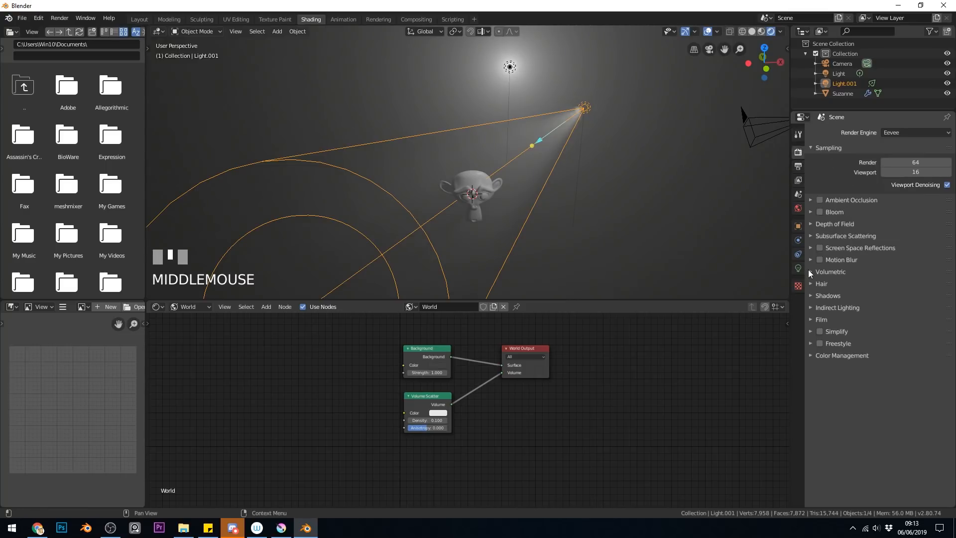
{"action": "left_click", "coordinate": [811, 272]}
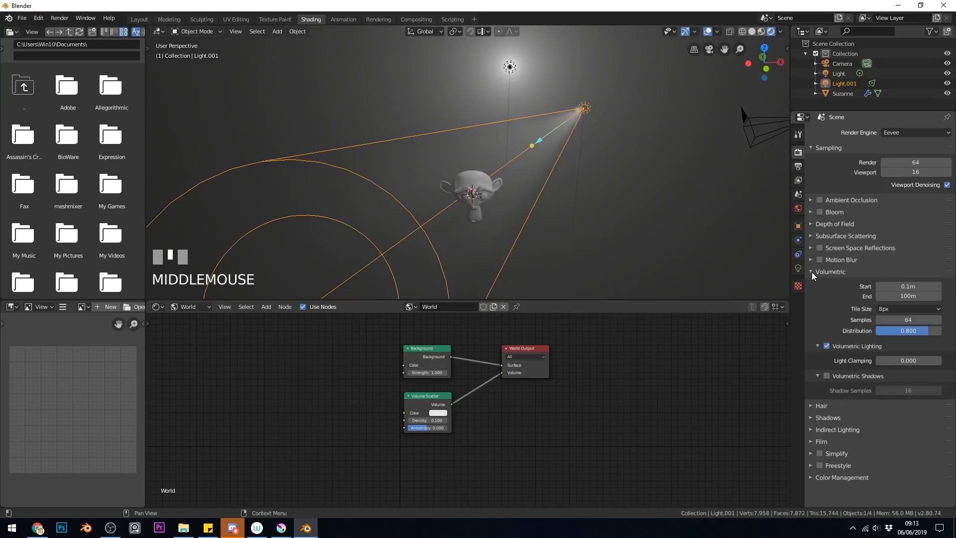
{"action": "mouse_move", "coordinate": [844, 347]}
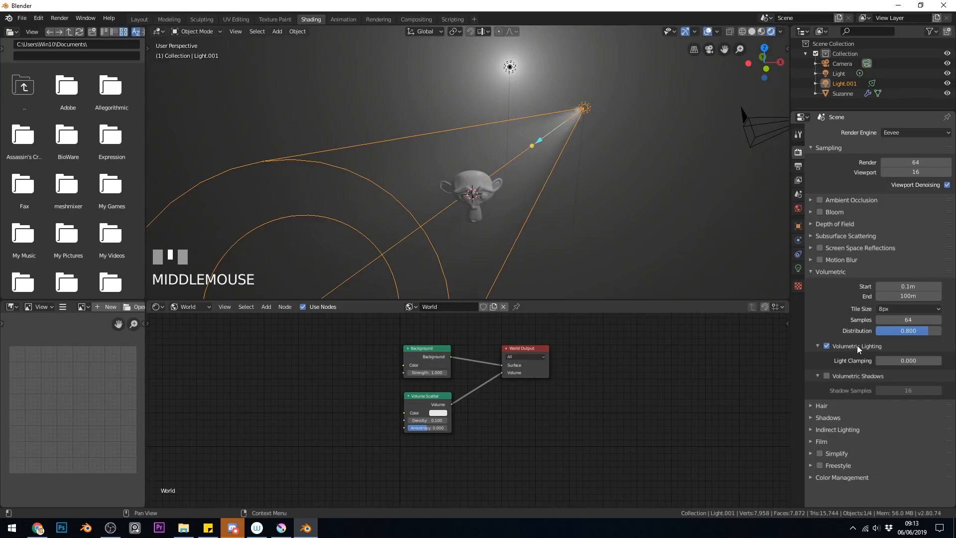
{"action": "mouse_move", "coordinate": [847, 356]}
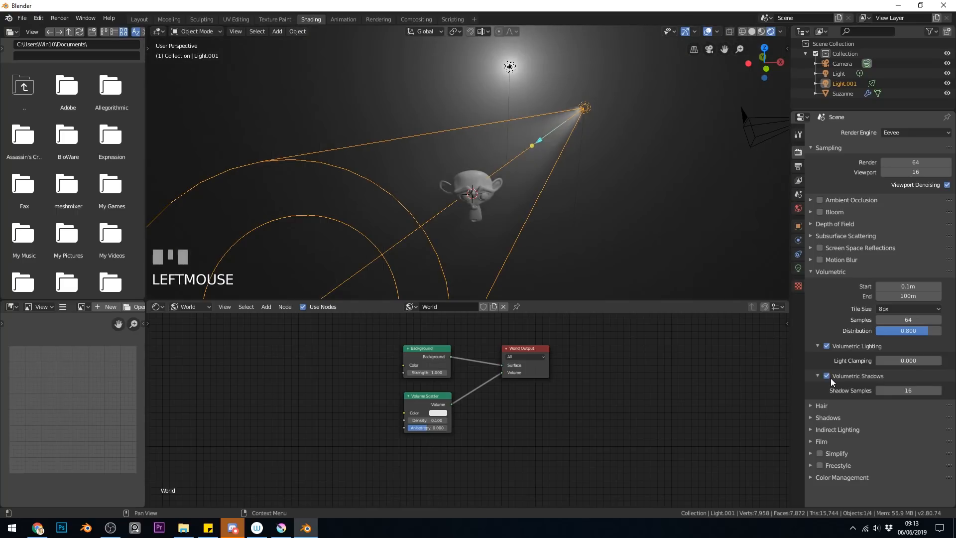
{"action": "mouse_move", "coordinate": [503, 185]}
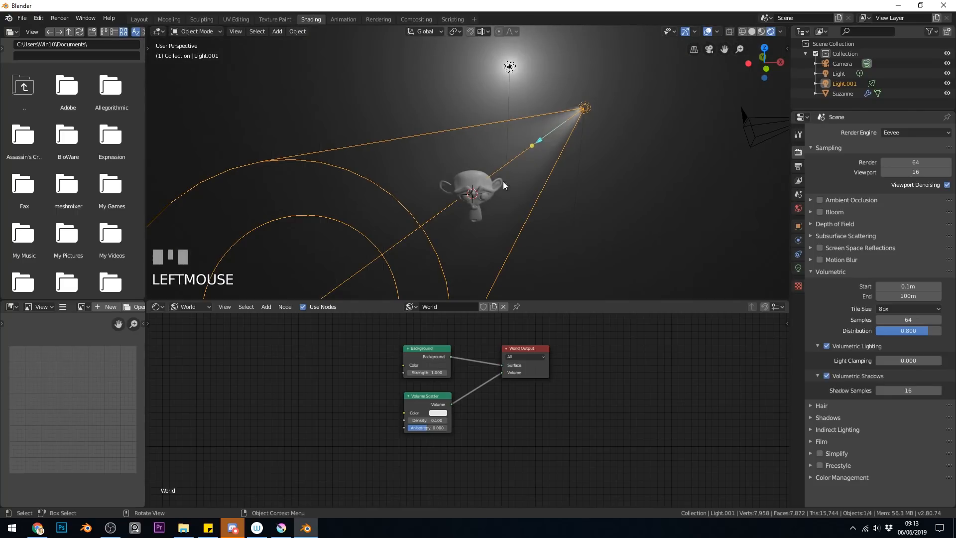
{"action": "mouse_move", "coordinate": [466, 190]}
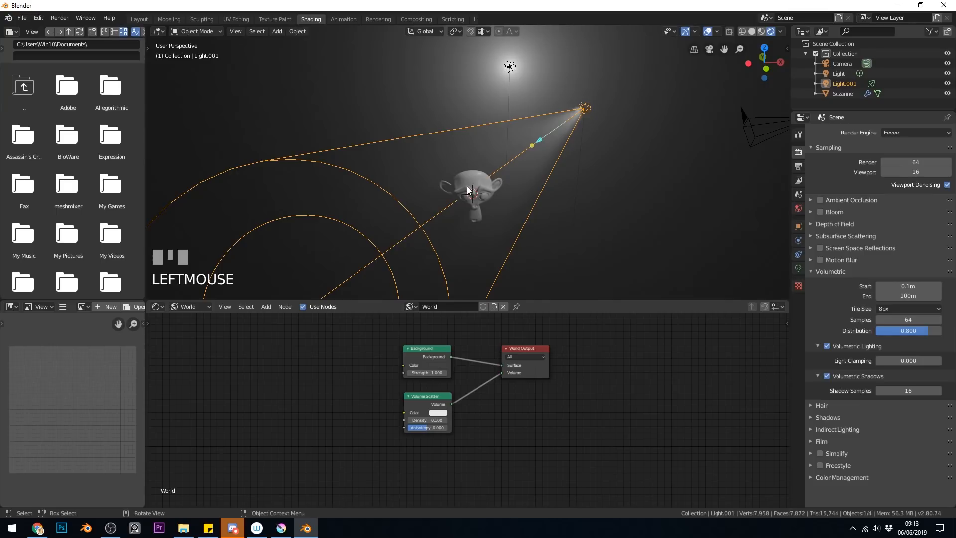
{"action": "mouse_move", "coordinate": [600, 100]}
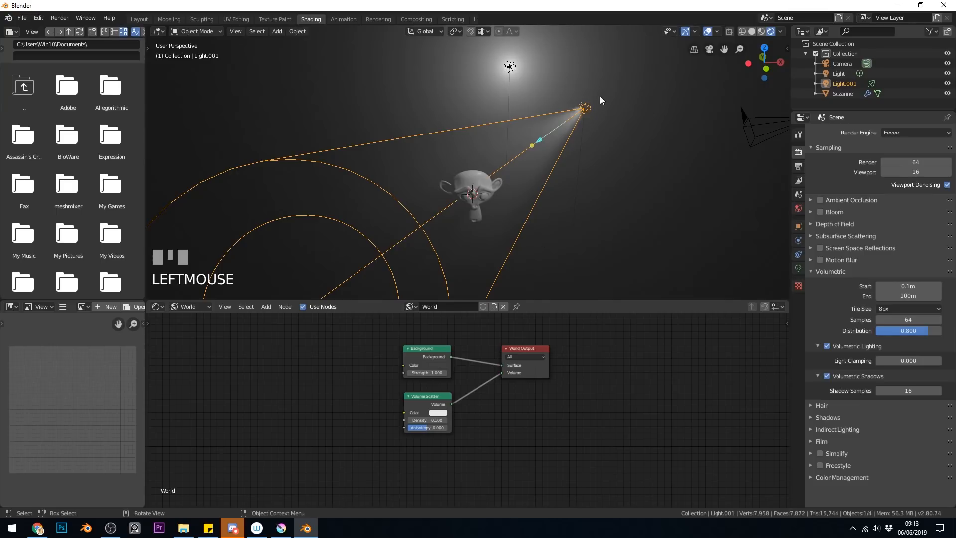
{"action": "mouse_move", "coordinate": [920, 314]}
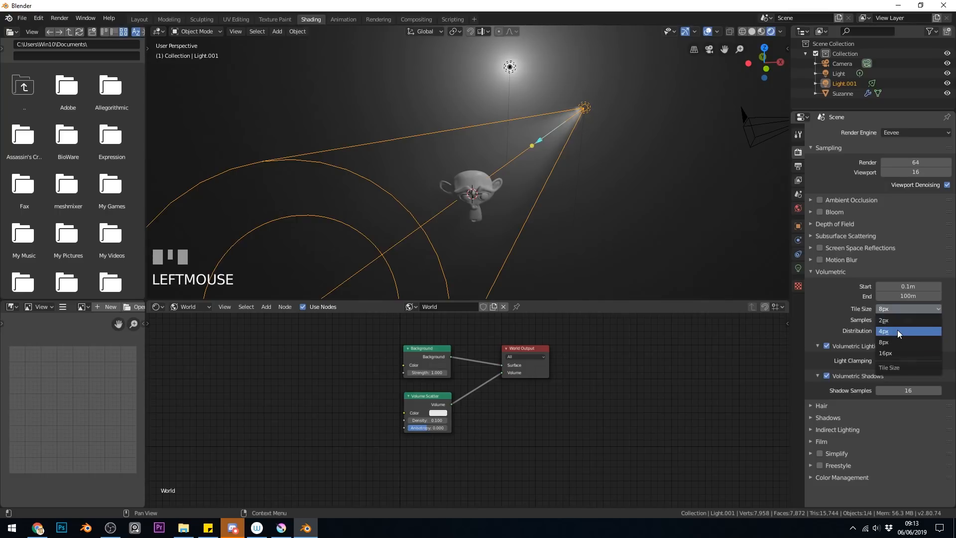
- Choose a 4px volumetric tile size and raise volumetric samples to 128
{"action": "left_click", "coordinate": [883, 331]}
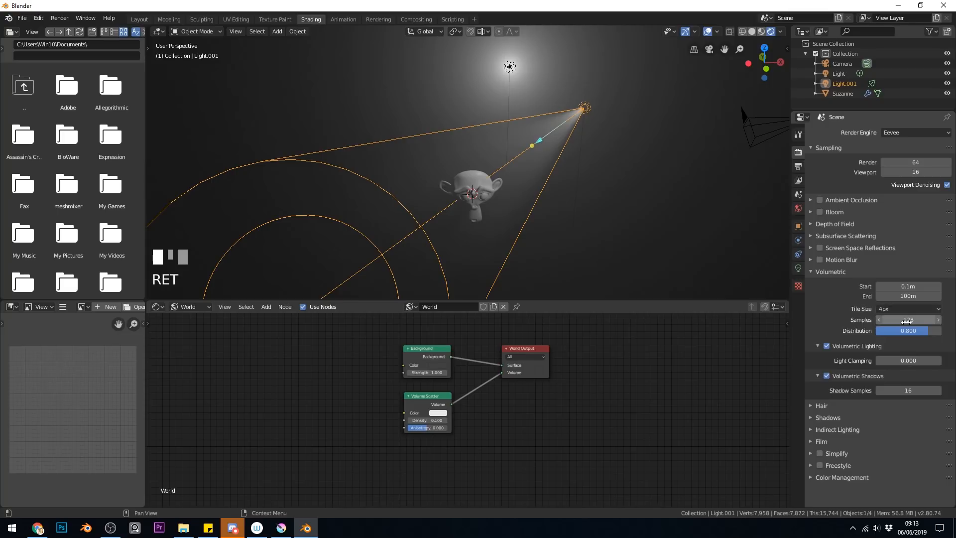
{"action": "mouse_move", "coordinate": [907, 319]}
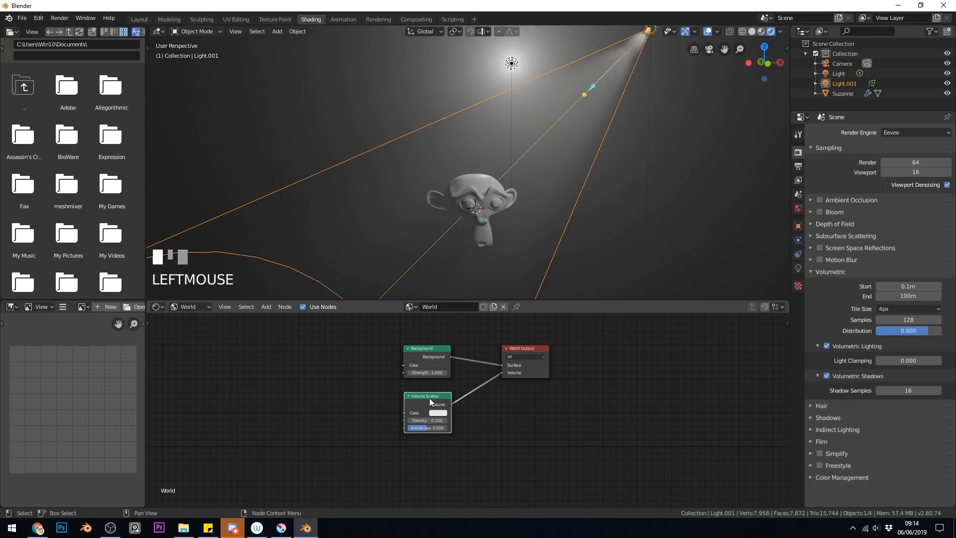
{"action": "mouse_move", "coordinate": [427, 427]}
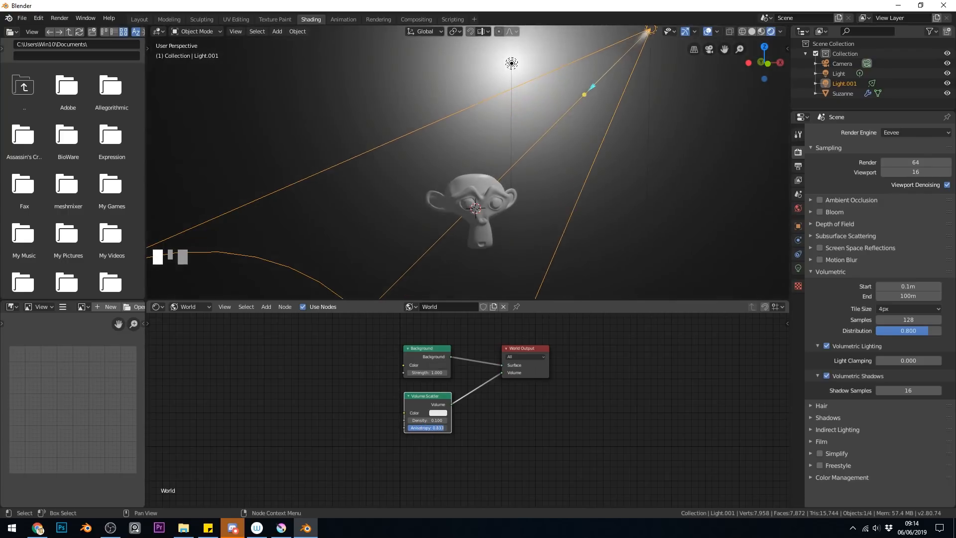
- Set Volume Scatter anisotropy to -0.367 and reopen the spotlight's light properties
{"action": "left_click", "coordinate": [426, 427]}
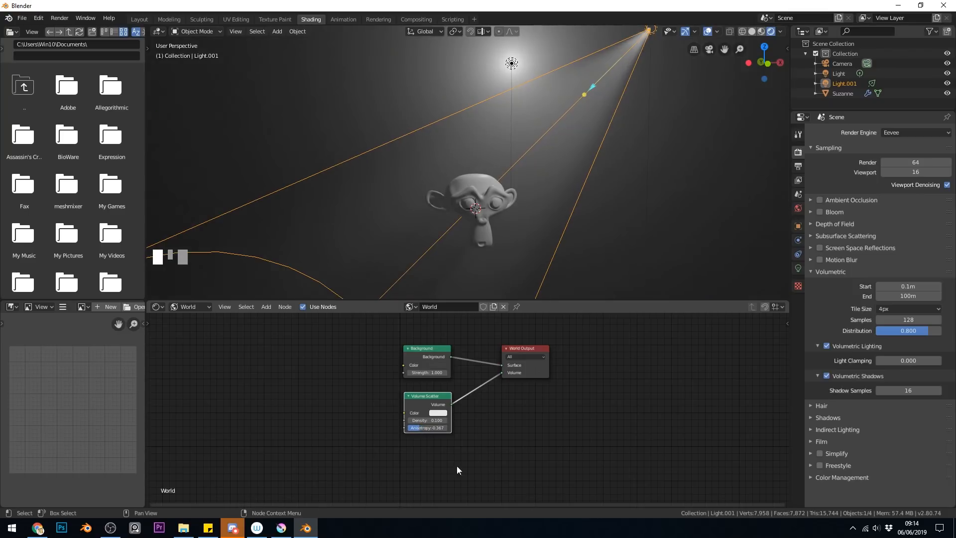
{"action": "mouse_move", "coordinate": [476, 56]}
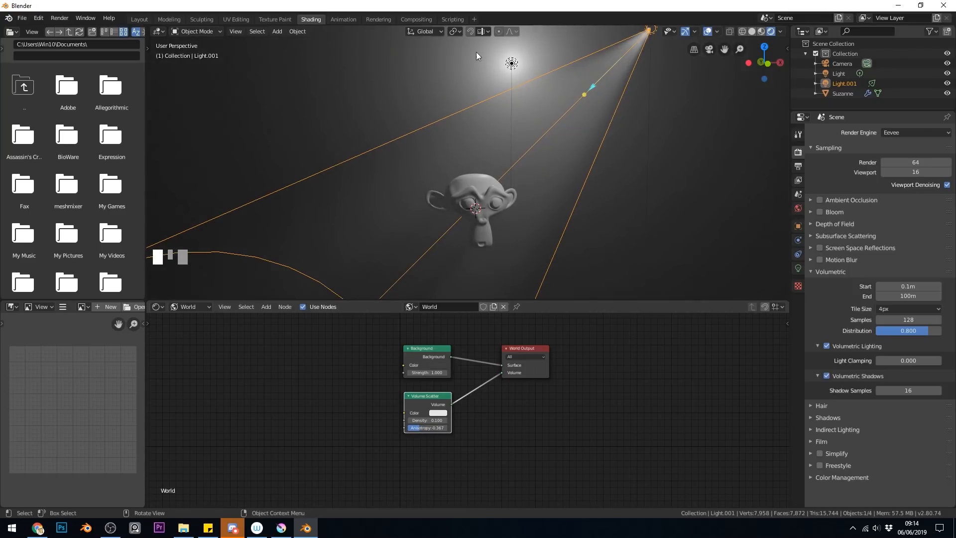
{"action": "mouse_move", "coordinate": [576, 121]}
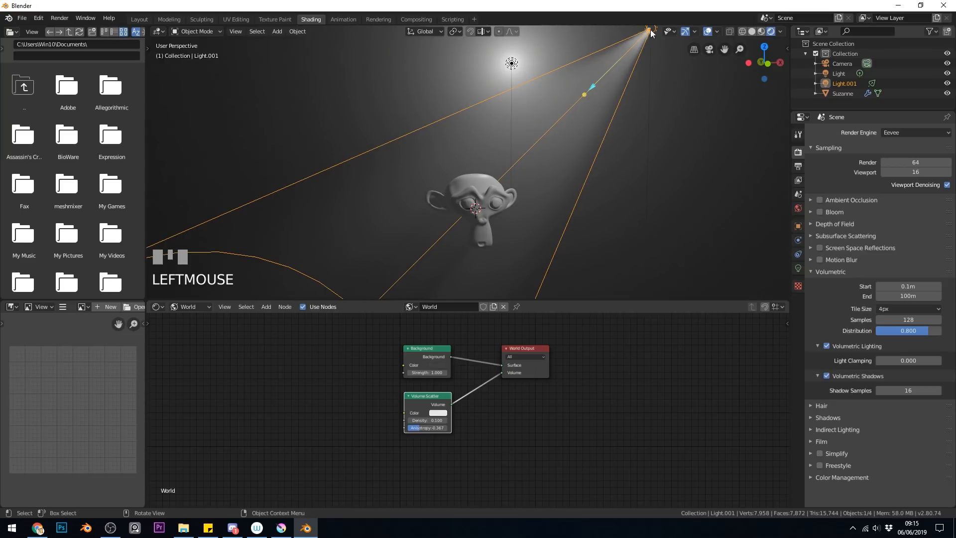
{"action": "left_click", "coordinate": [797, 268]}
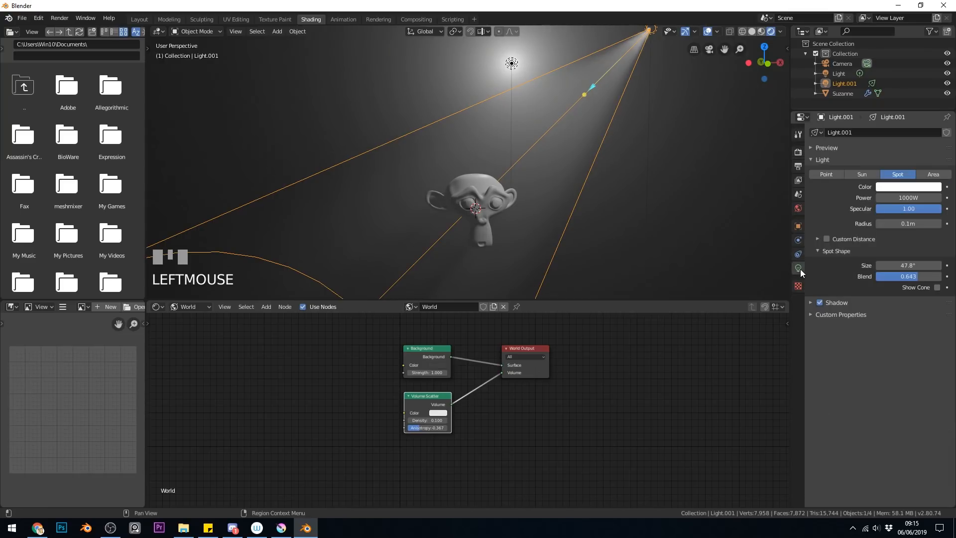
- Give the spotlight a pink colour, 62.6° spot size and 1.0 blend
{"action": "left_click", "coordinate": [908, 187]}
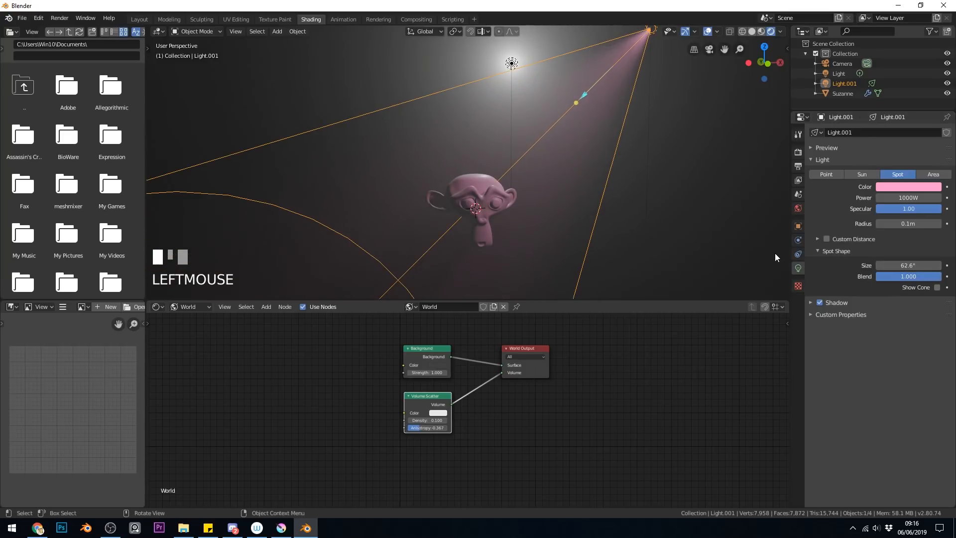
{"action": "mouse_move", "coordinate": [236, 255]}
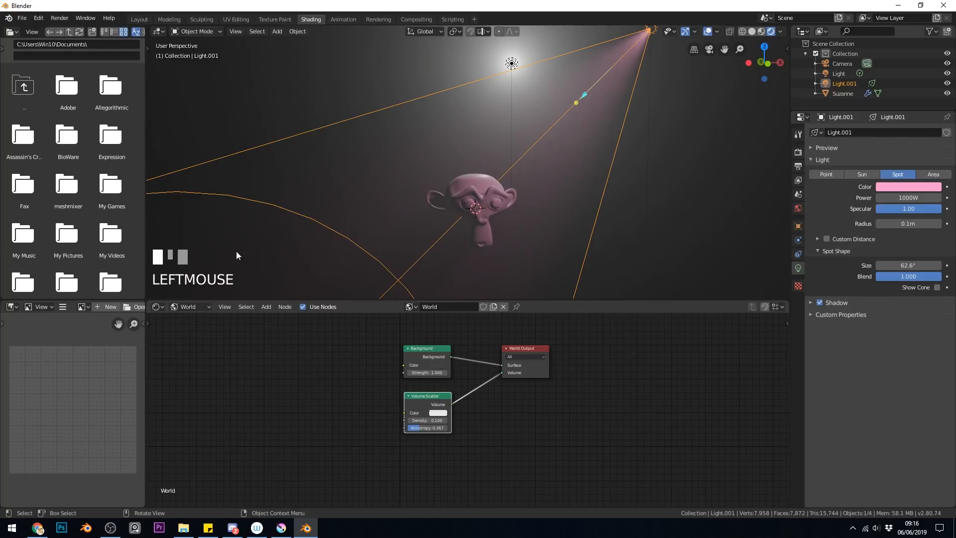
{"action": "mouse_move", "coordinate": [515, 350]}
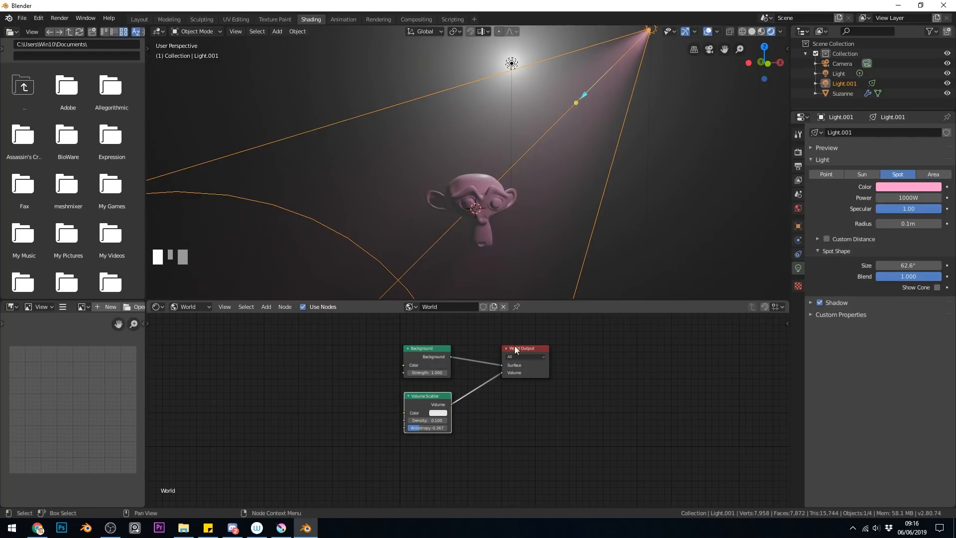
{"action": "mouse_move", "coordinate": [439, 369]}
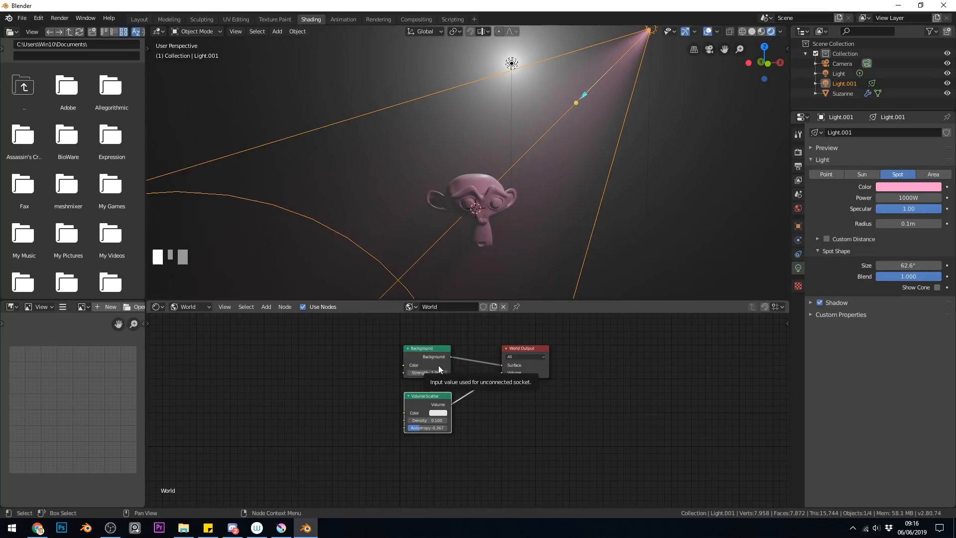
- Pick a pale blue from the Volume Scatter node's colour wheel
{"action": "left_click", "coordinate": [437, 364]}
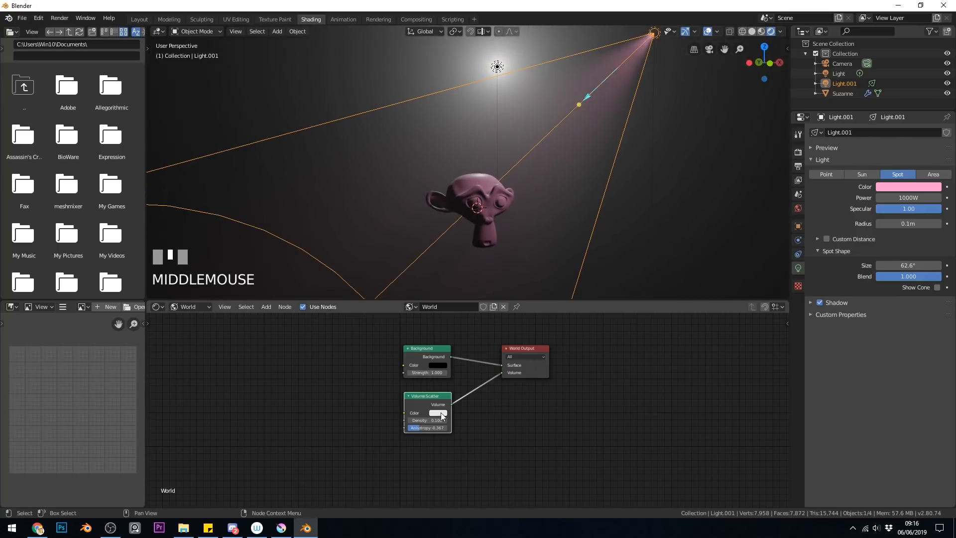
{"action": "left_click", "coordinate": [437, 413]}
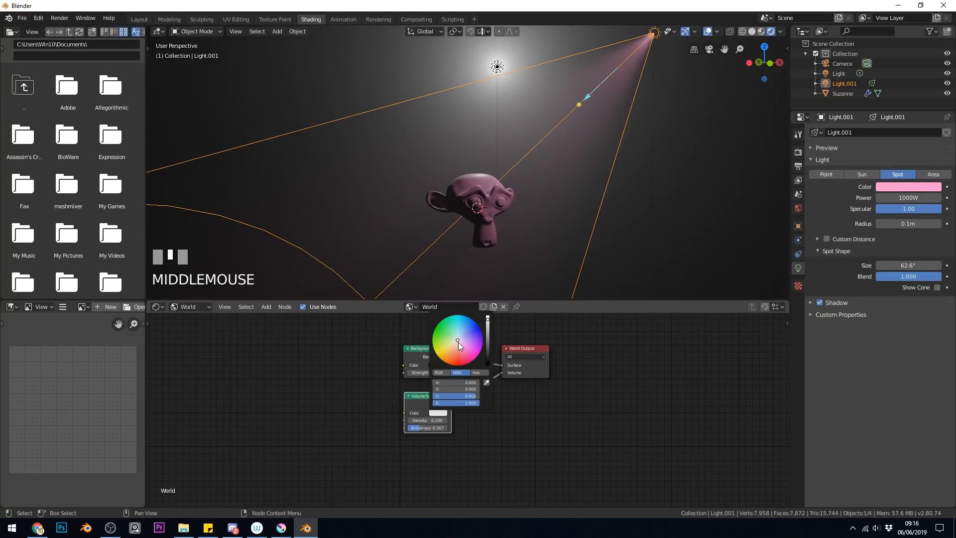
{"action": "left_click", "coordinate": [459, 336]}
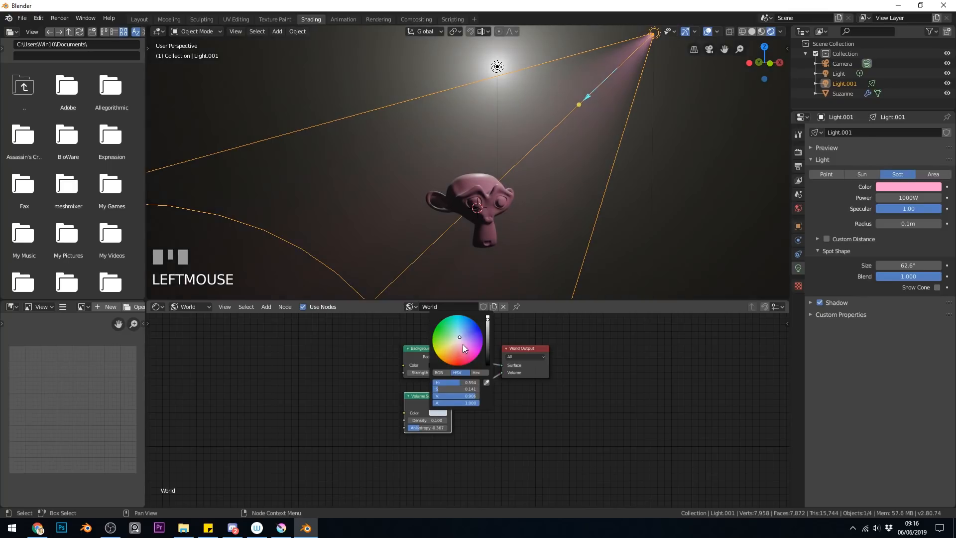
{"action": "scroll", "scroll_direction": "up", "scroll_amount": 3}
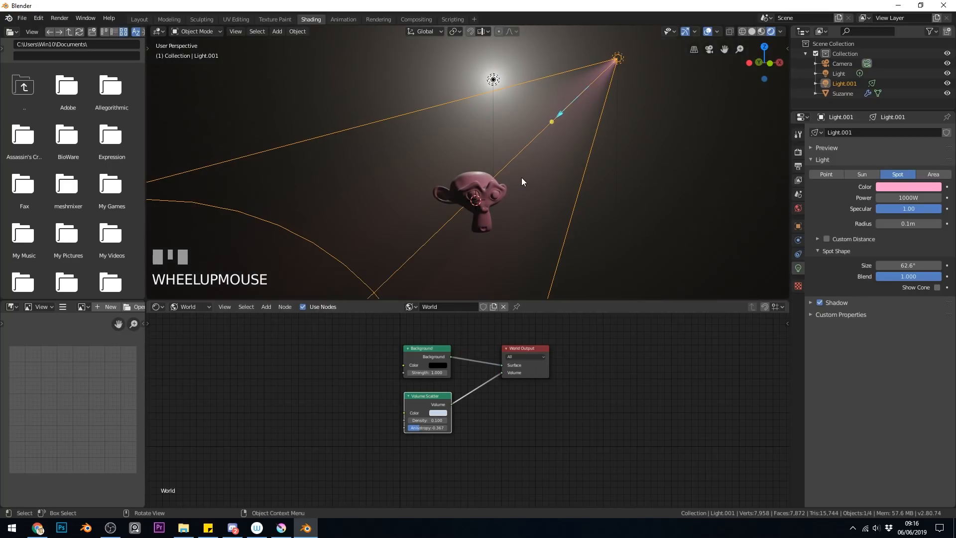
- Scroll up and down through the settings while reviewing the pink spot light on Suzanne
{"action": "scroll", "scroll_direction": "down", "scroll_amount": 3}
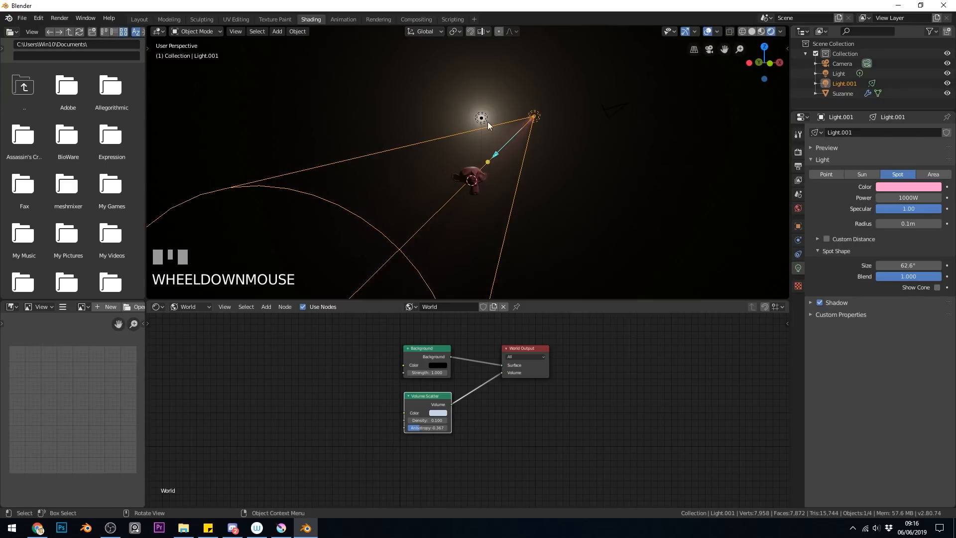
{"action": "scroll", "scroll_direction": "up", "scroll_amount": 3}
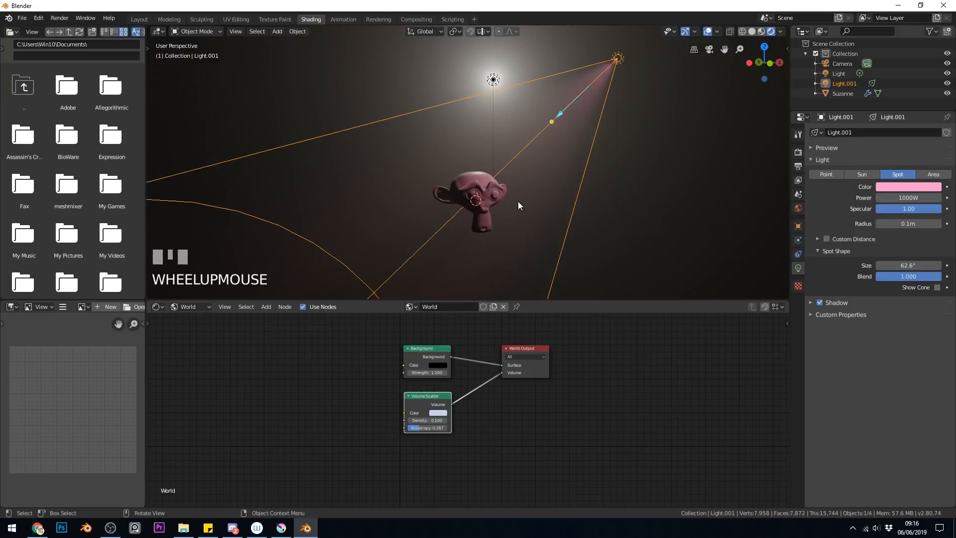
{"action": "scroll", "scroll_direction": "down", "scroll_amount": 3}
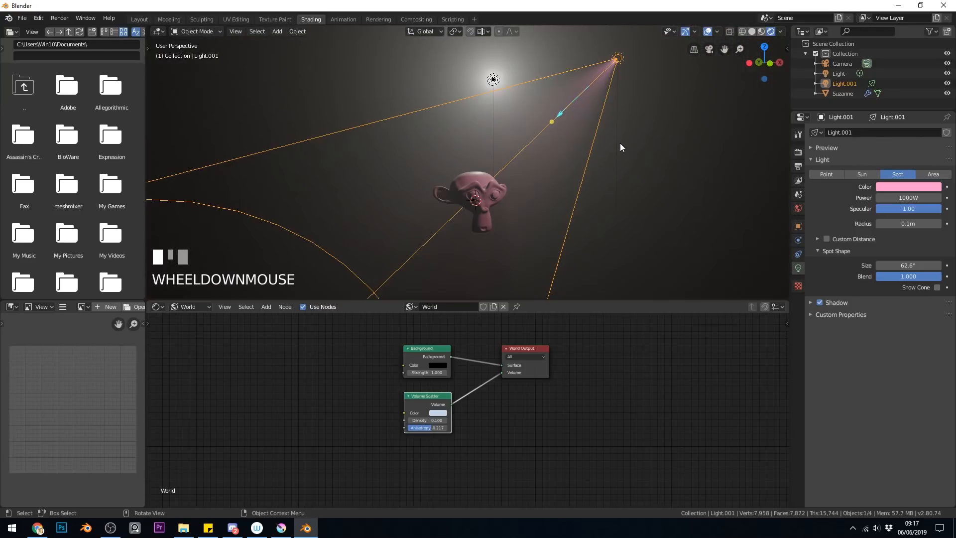
{"action": "mouse_move", "coordinate": [571, 163]}
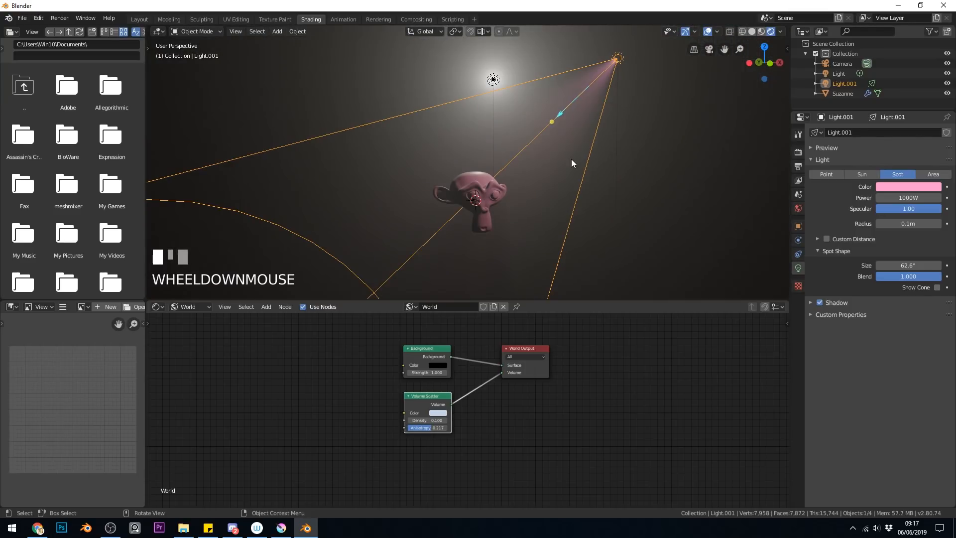
{"action": "scroll", "scroll_direction": "down", "scroll_amount": 3}
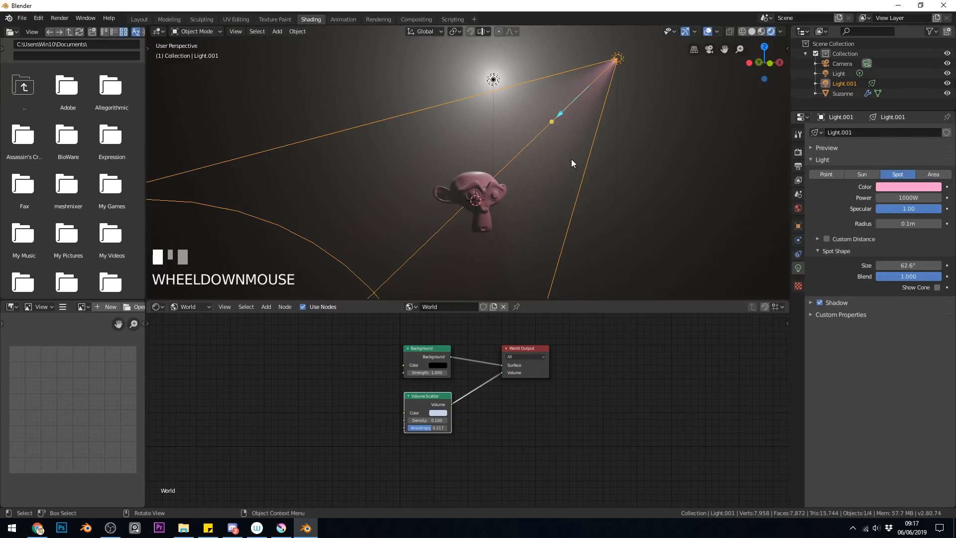
{"action": "scroll", "scroll_direction": "down", "scroll_amount": 3}
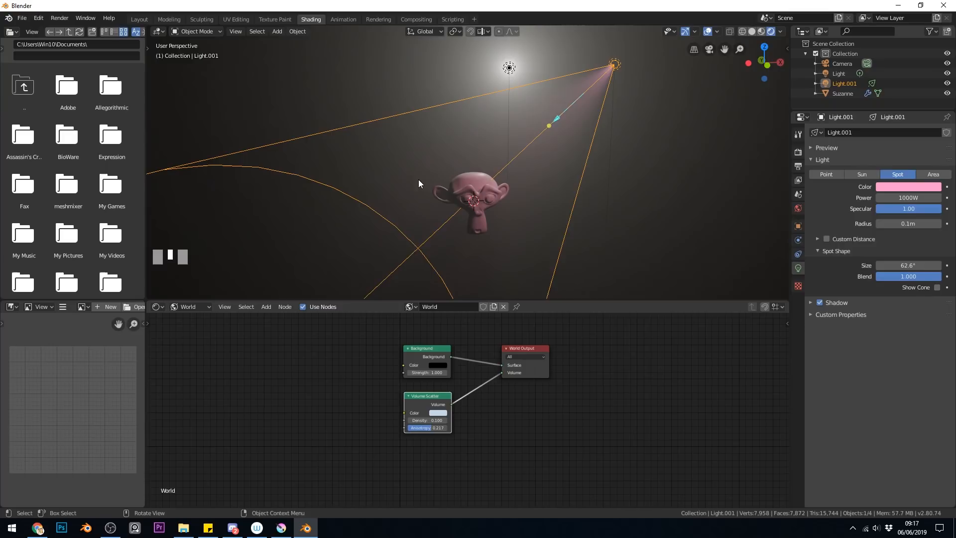
{"action": "mouse_move", "coordinate": [439, 185]}
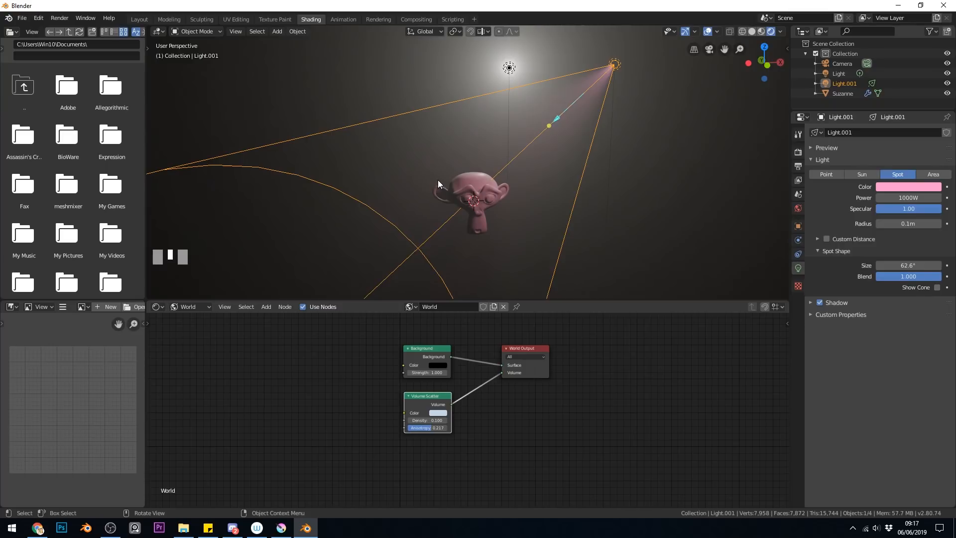
{"action": "mouse_move", "coordinate": [449, 177]}
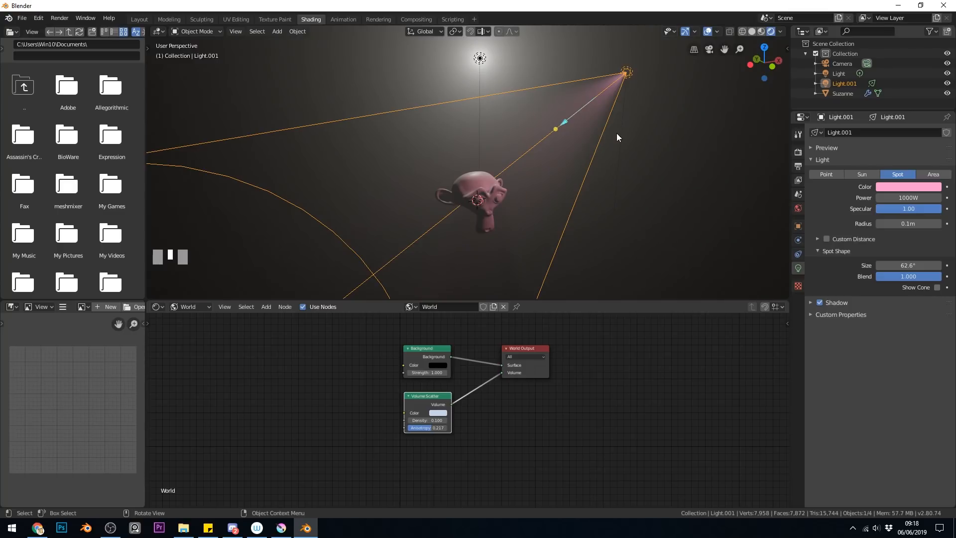
{"action": "mouse_move", "coordinate": [556, 177]}
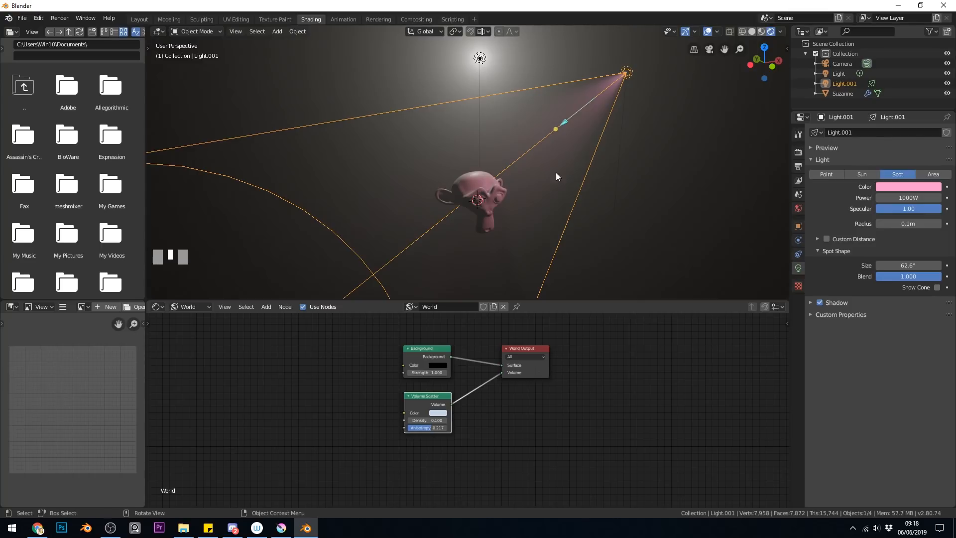
- Delete the pink spot light and add a UV sphere at the point light above Suzanne
{"action": "left_click", "coordinate": [625, 73]}
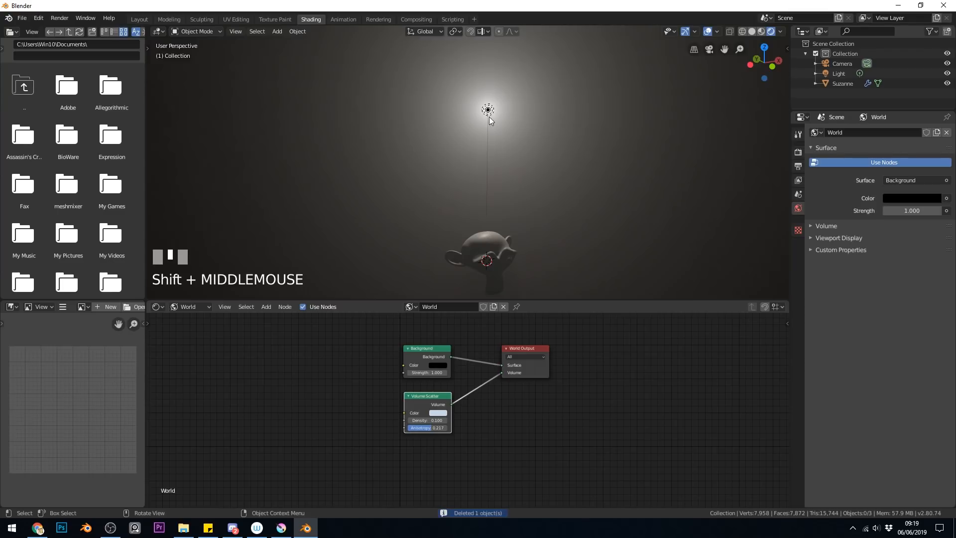
{"action": "left_click", "coordinate": [487, 111]}
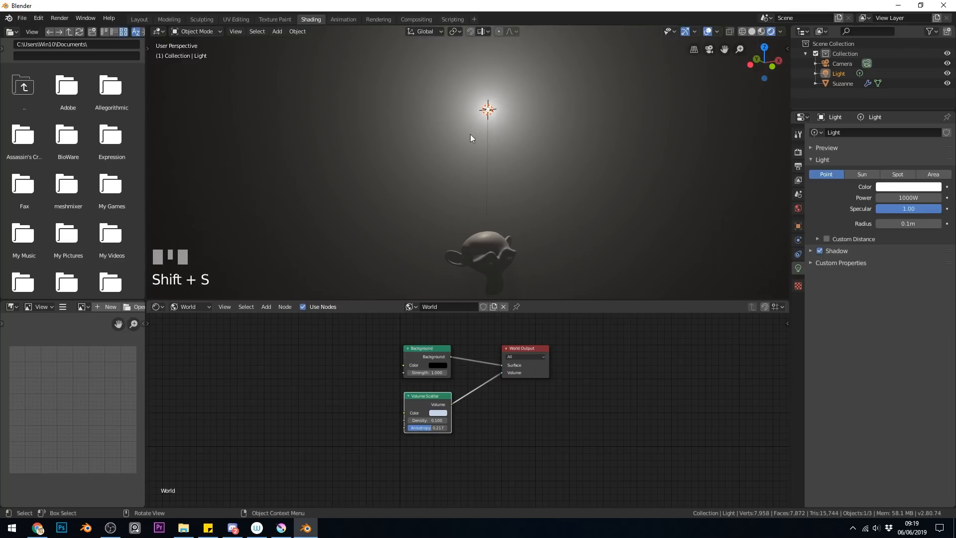
{"action": "mouse_move", "coordinate": [519, 128]}
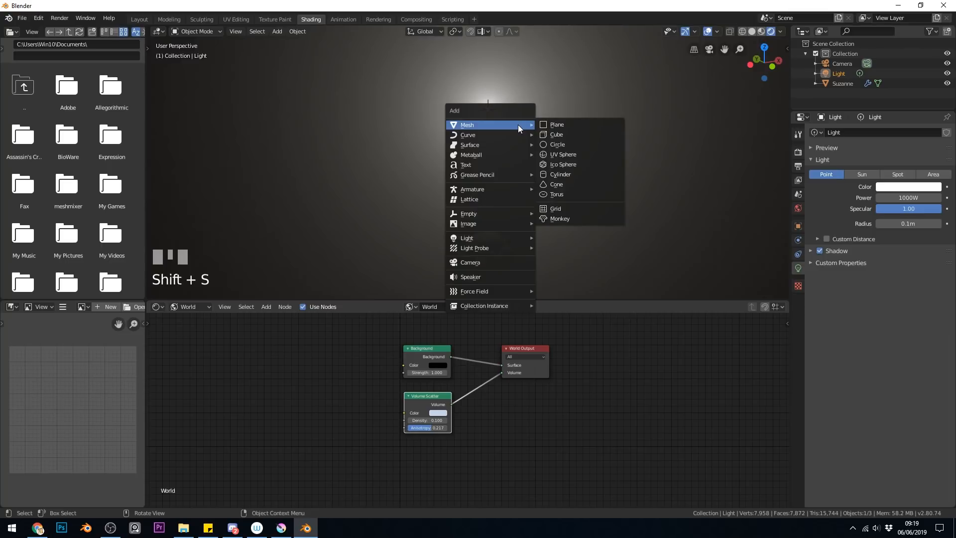
{"action": "left_click", "coordinate": [562, 154]}
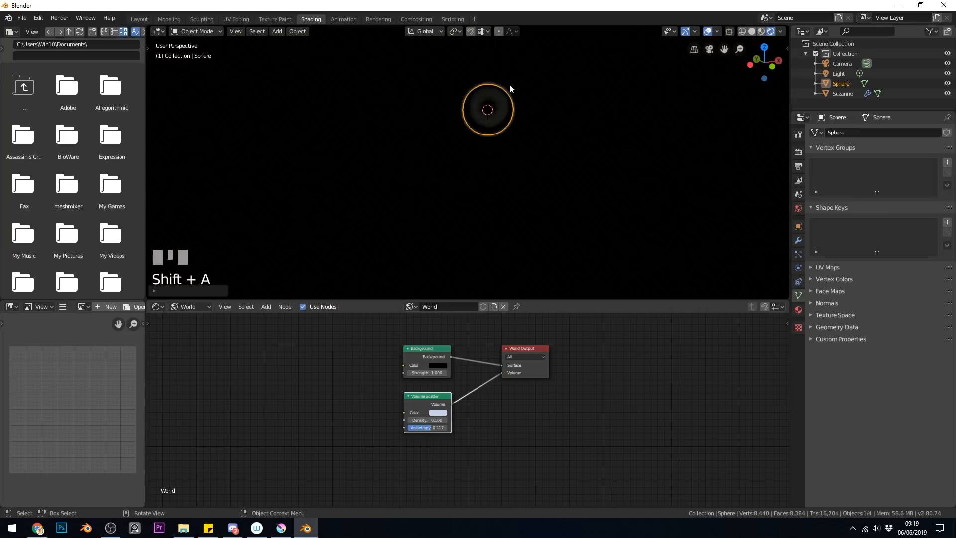
- In Layout, enter Edit Mode on the sphere, deselect all, then randomly select its vertices
{"action": "key", "text": "z"}
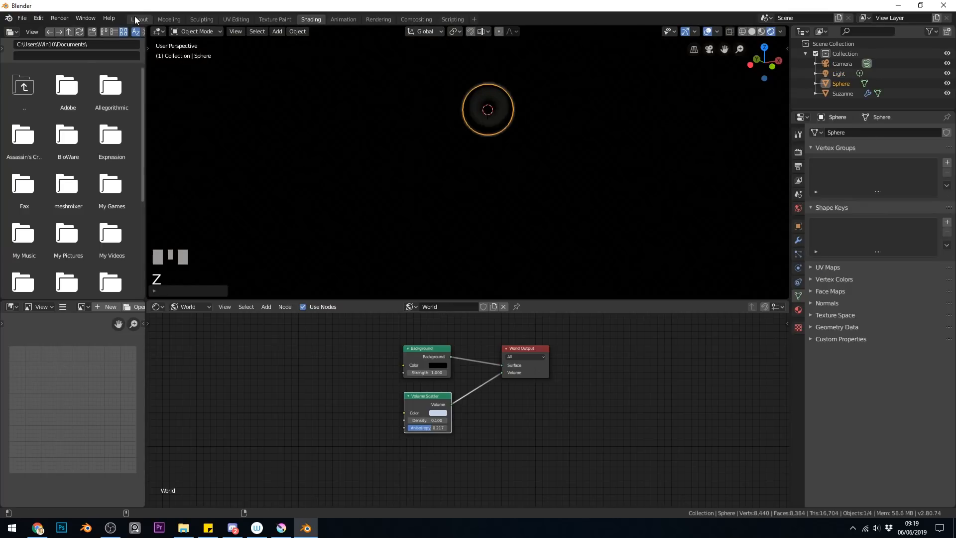
{"action": "left_click", "coordinate": [138, 19]}
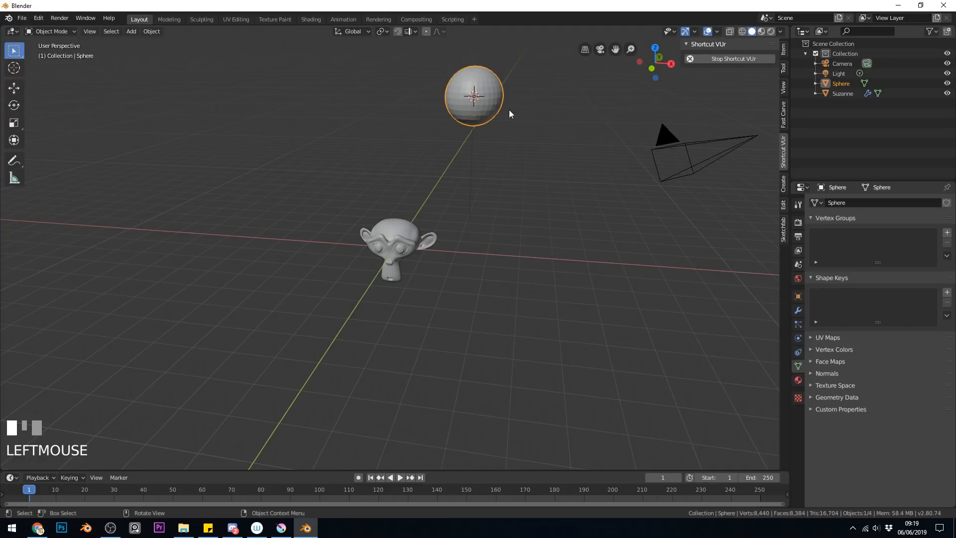
{"action": "mouse_move", "coordinate": [505, 107]}
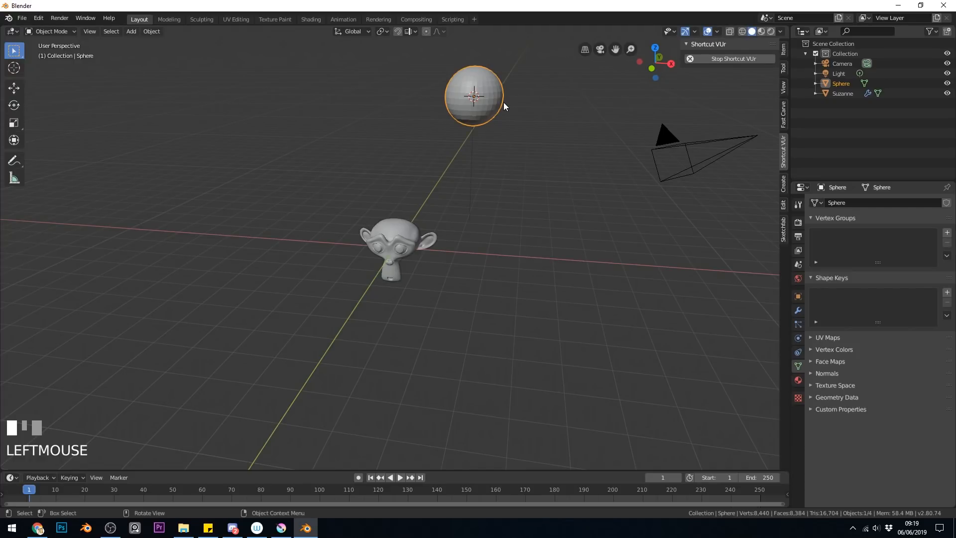
{"action": "key", "text": "Tab"}
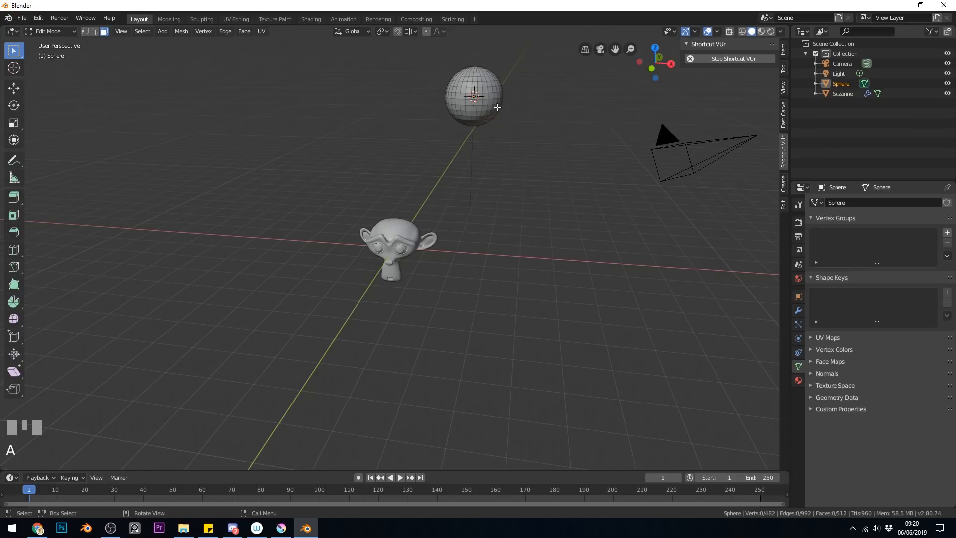
{"action": "key", "text": "alt+a"}
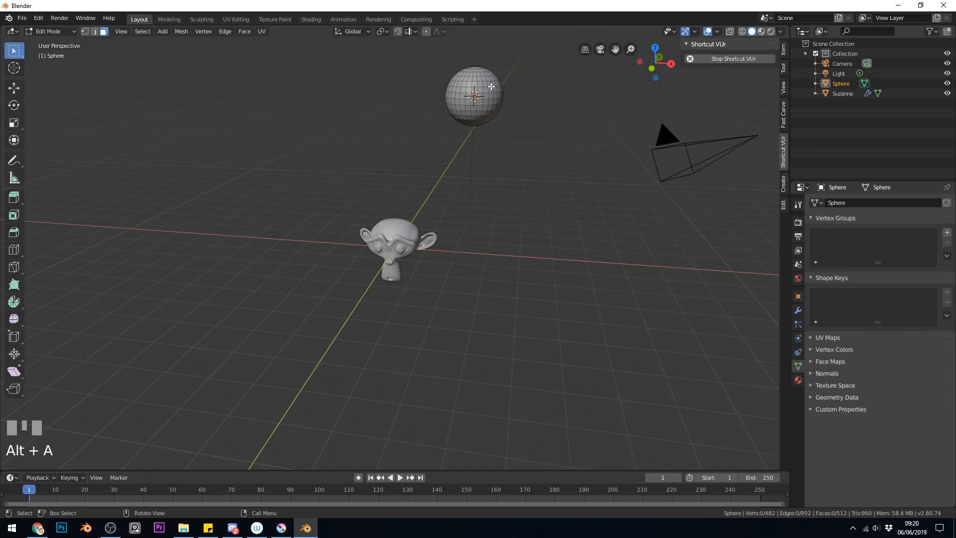
{"action": "left_click", "coordinate": [142, 31]}
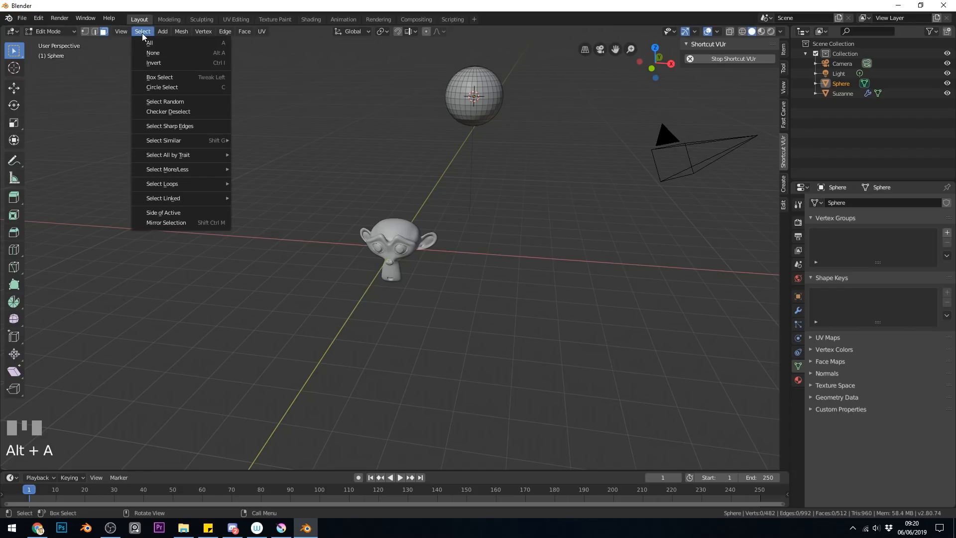
{"action": "mouse_move", "coordinate": [164, 101]}
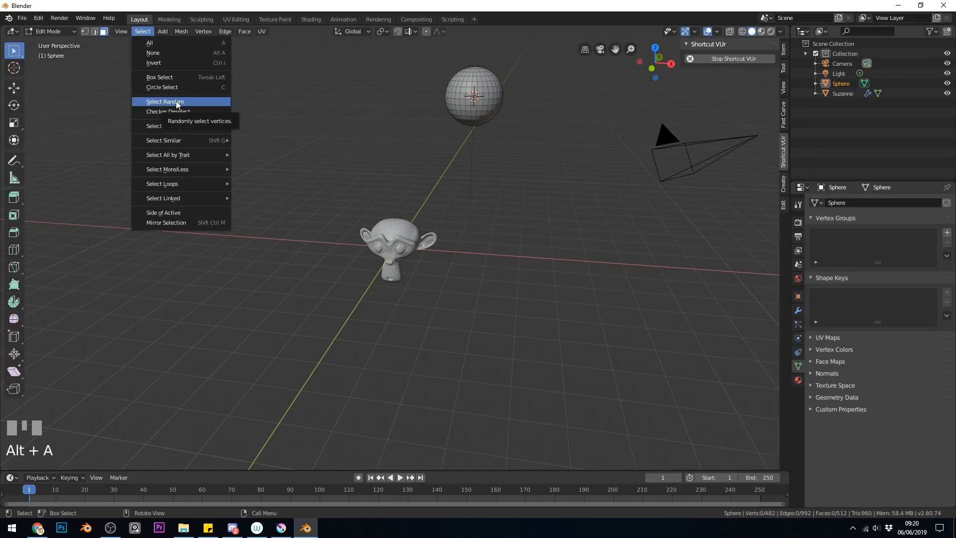
{"action": "left_click", "coordinate": [163, 102]}
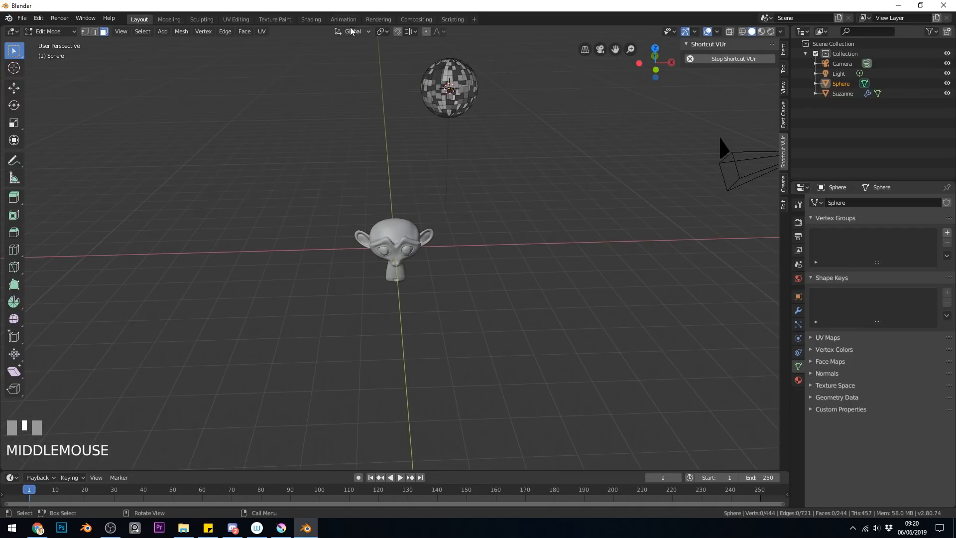
- Return to the Shading workspace and exit the sphere's Edit Mode
{"action": "left_click", "coordinate": [310, 19]}
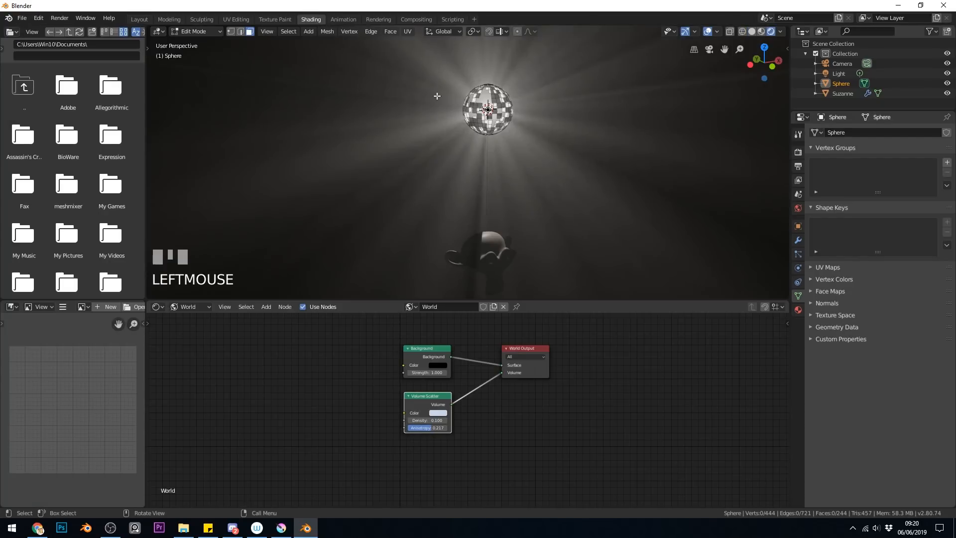
{"action": "mouse_move", "coordinate": [529, 130]}
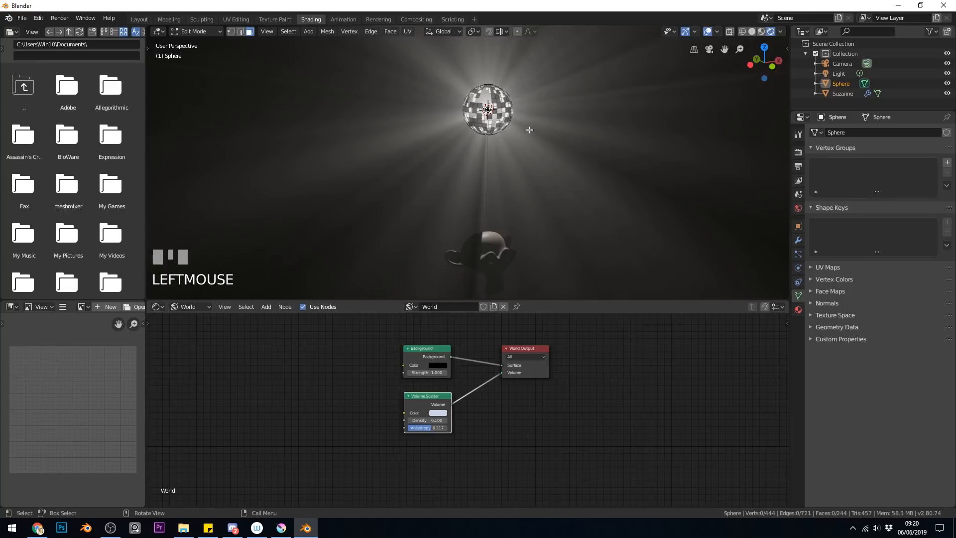
{"action": "key", "text": "Tab"}
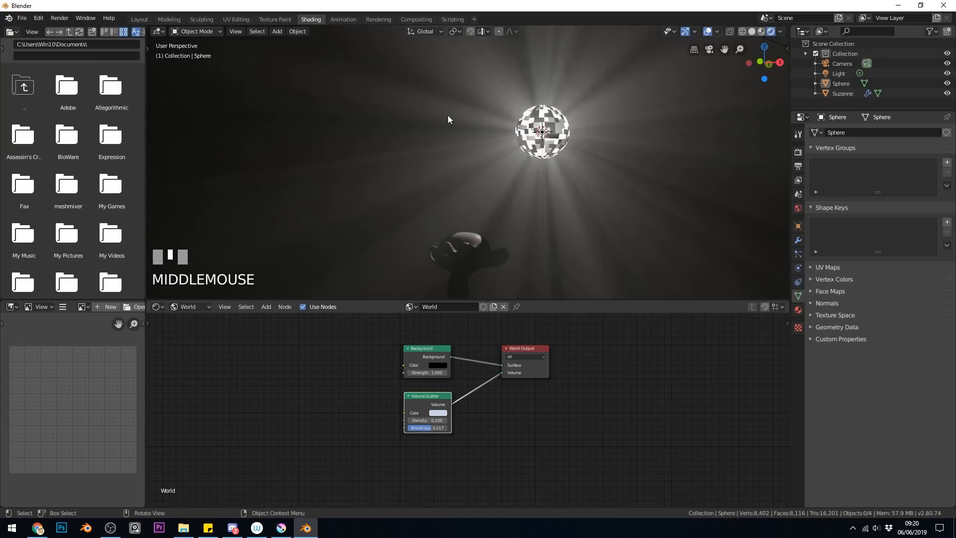
{"action": "mouse_move", "coordinate": [529, 165]}
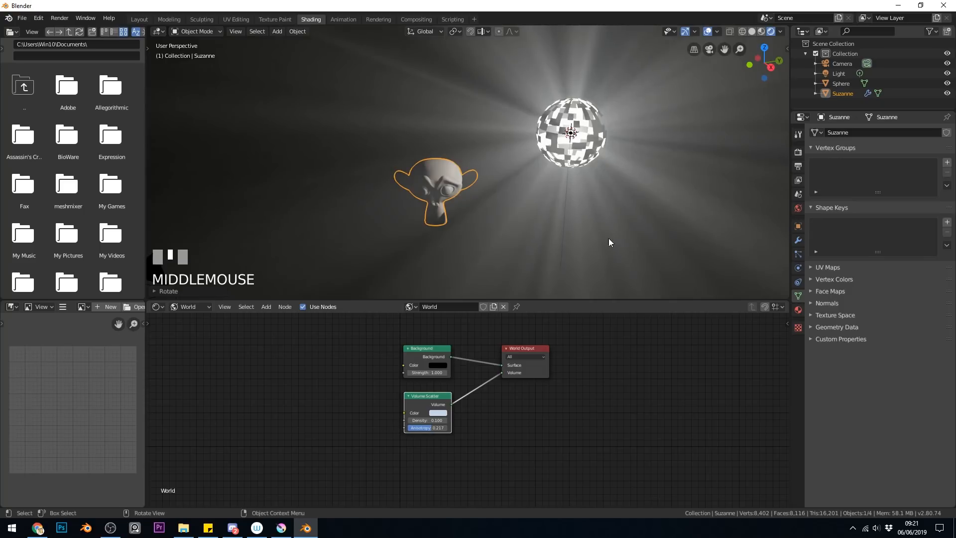
{"action": "mouse_move", "coordinate": [535, 152]}
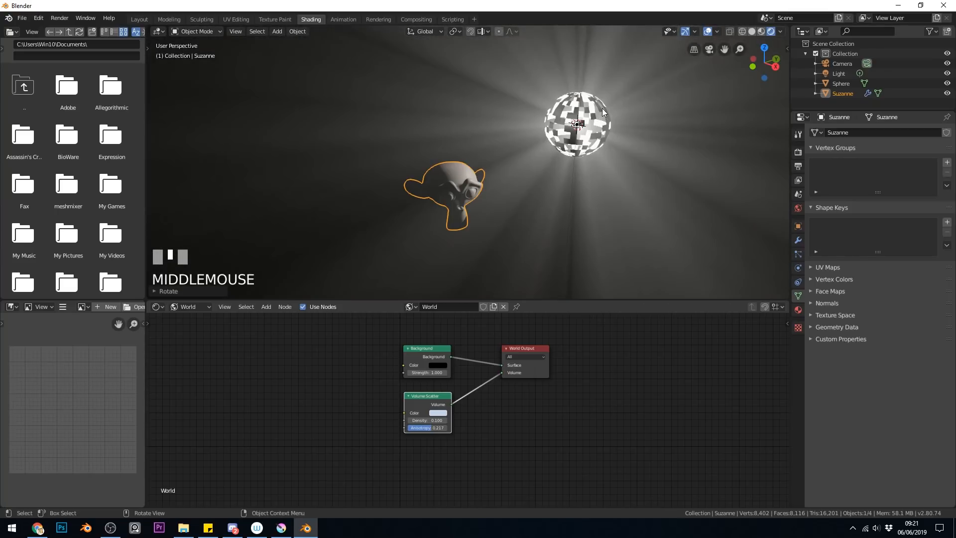
{"action": "left_click", "coordinate": [578, 122]}
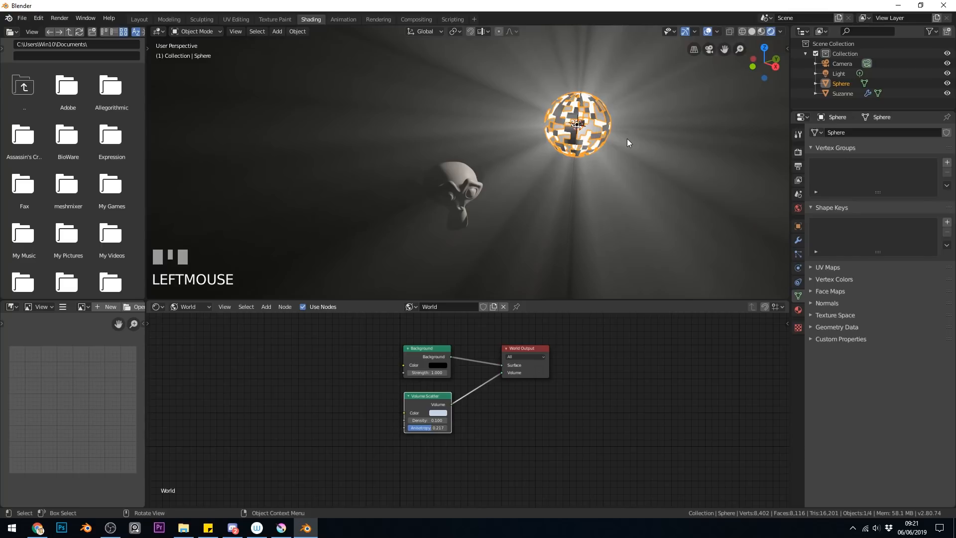
{"action": "key", "text": "r"}
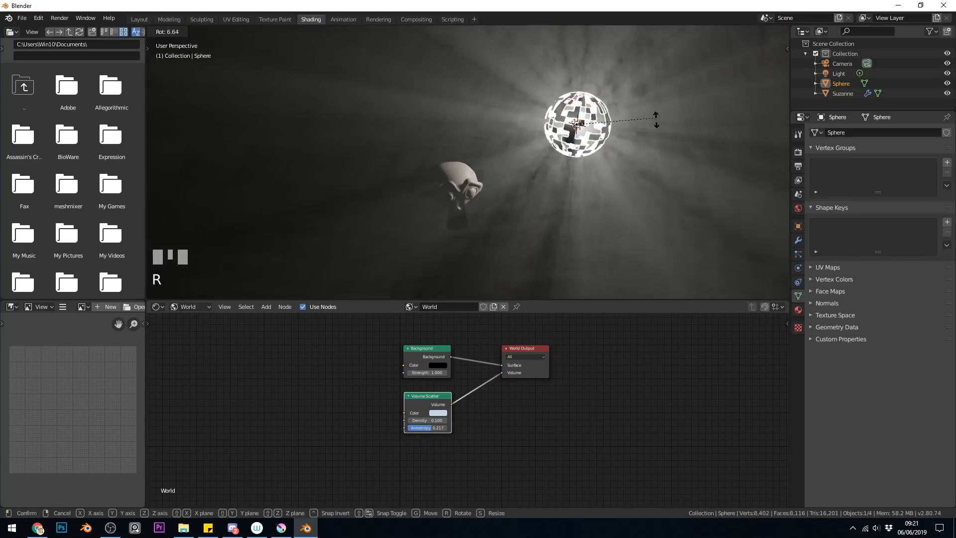
{"action": "mouse_move", "coordinate": [561, 111]}
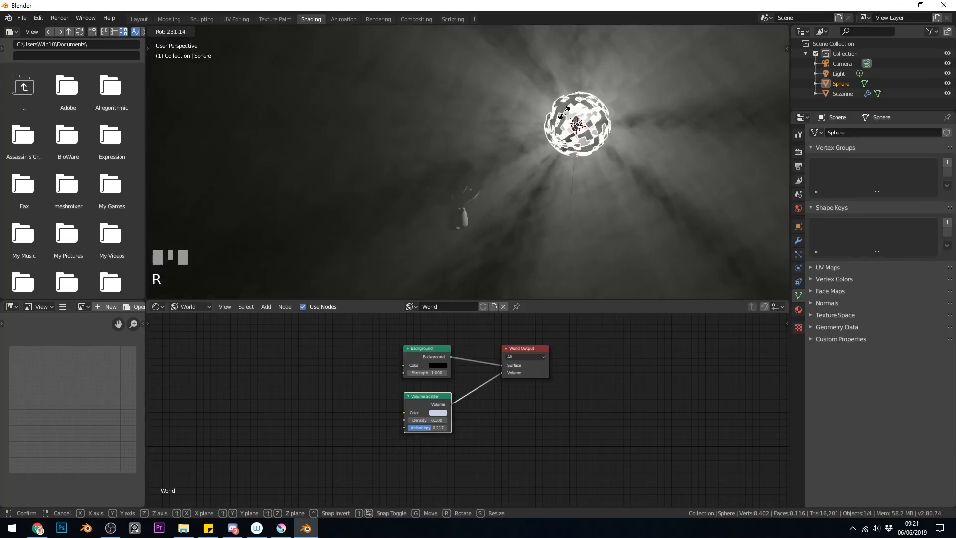
{"action": "mouse_move", "coordinate": [579, 128]}
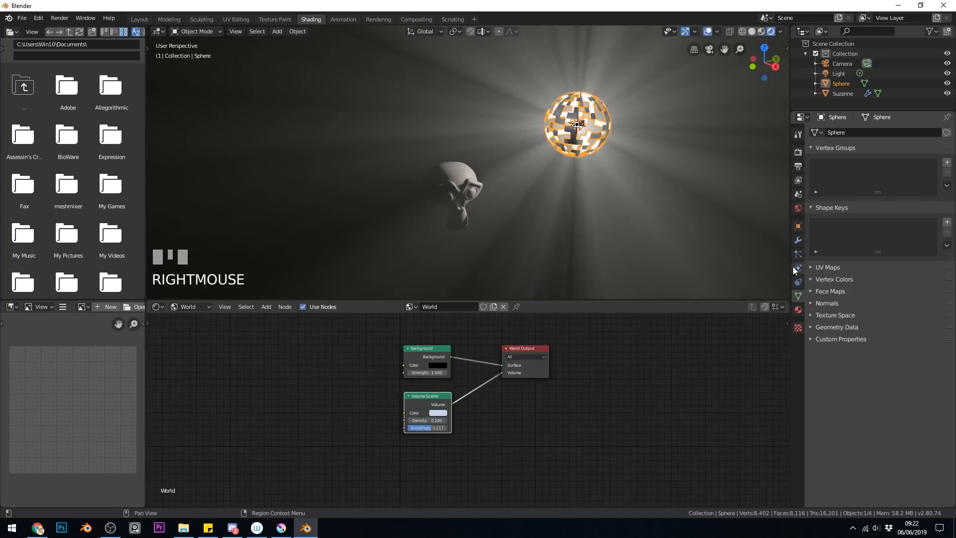
- Tint the point light inside the sphere pink and give a duplicated copy a blue tint
{"action": "left_click", "coordinate": [838, 73]}
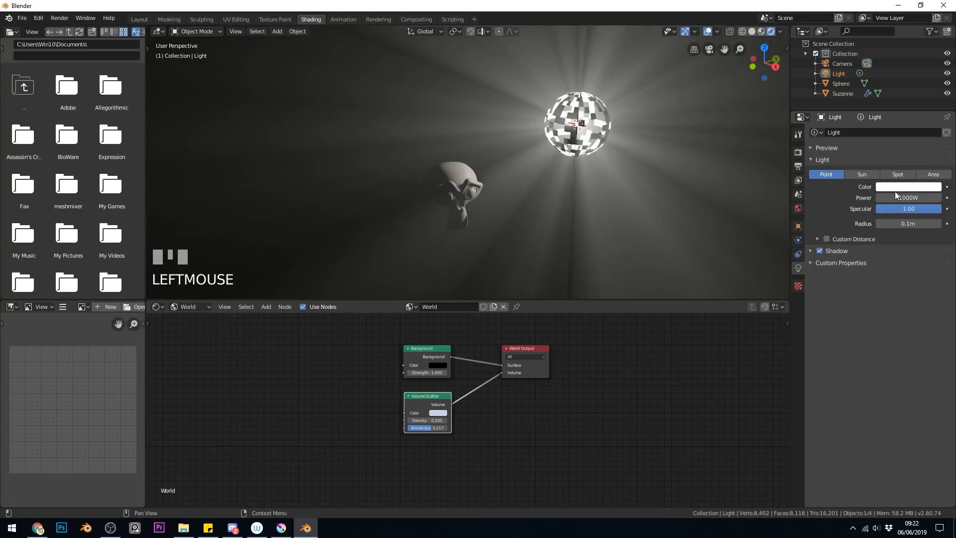
{"action": "left_click", "coordinate": [907, 187]}
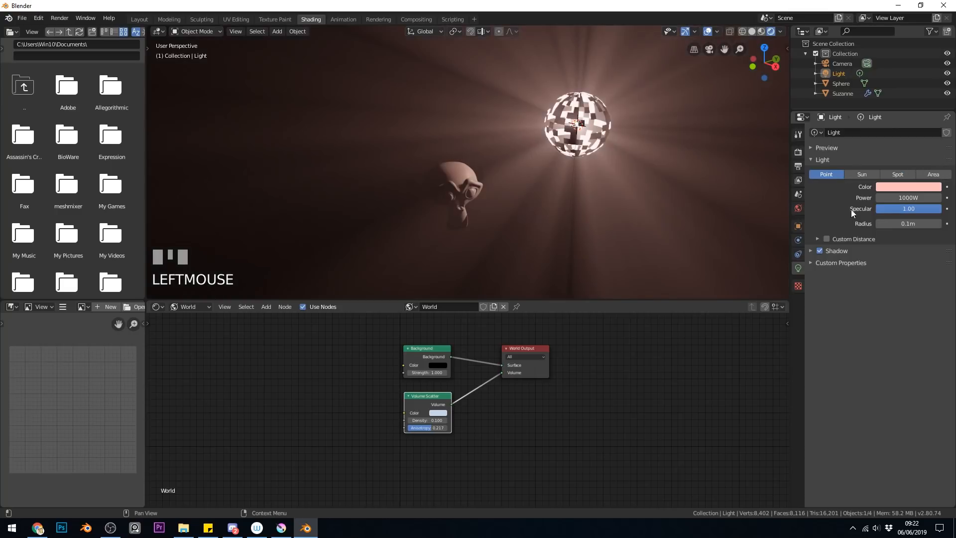
{"action": "left_click", "coordinate": [907, 187]}
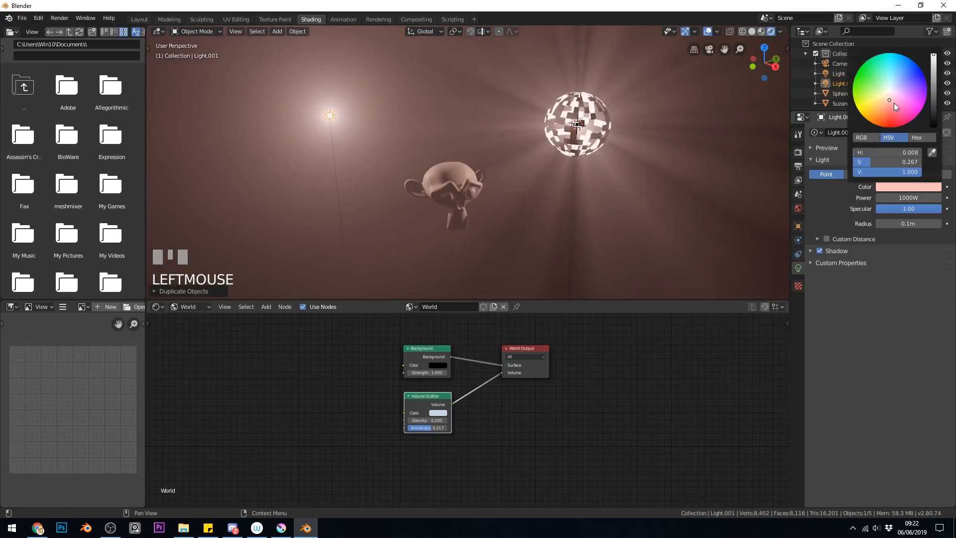
{"action": "left_click", "coordinate": [898, 79]}
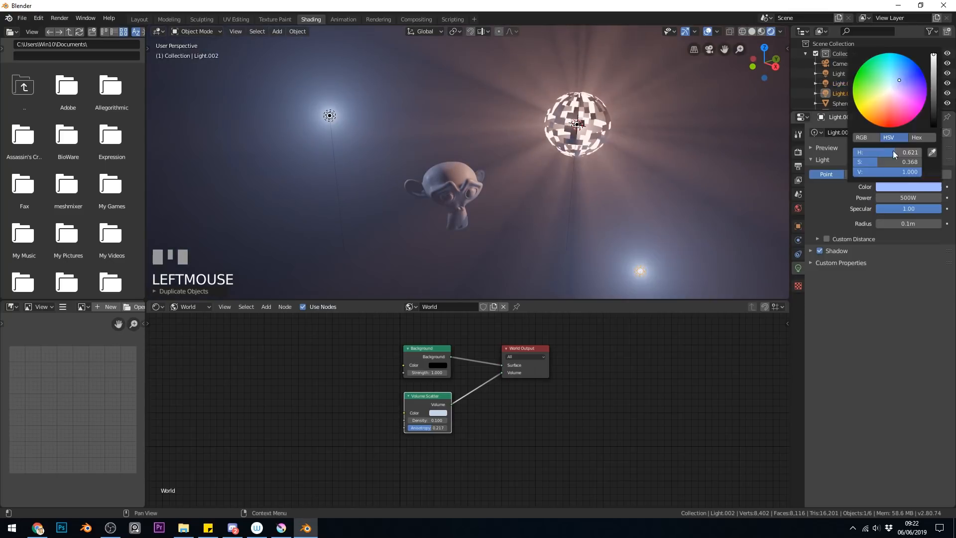